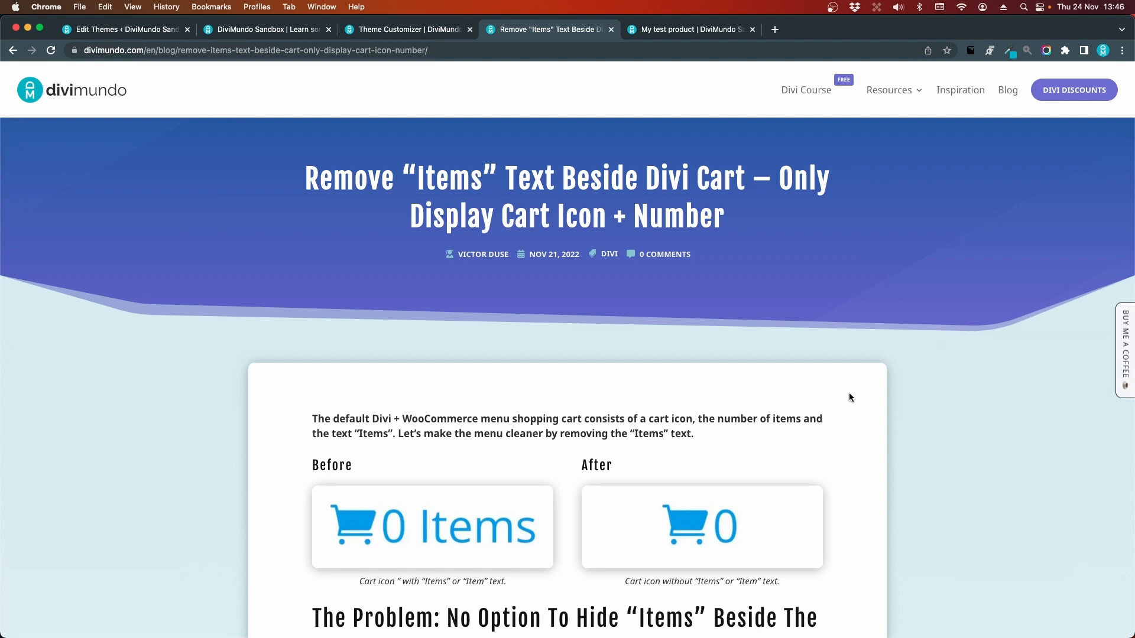
Search Add New plugins for 'Say What?', then install and activate it
scroll(down, 3)
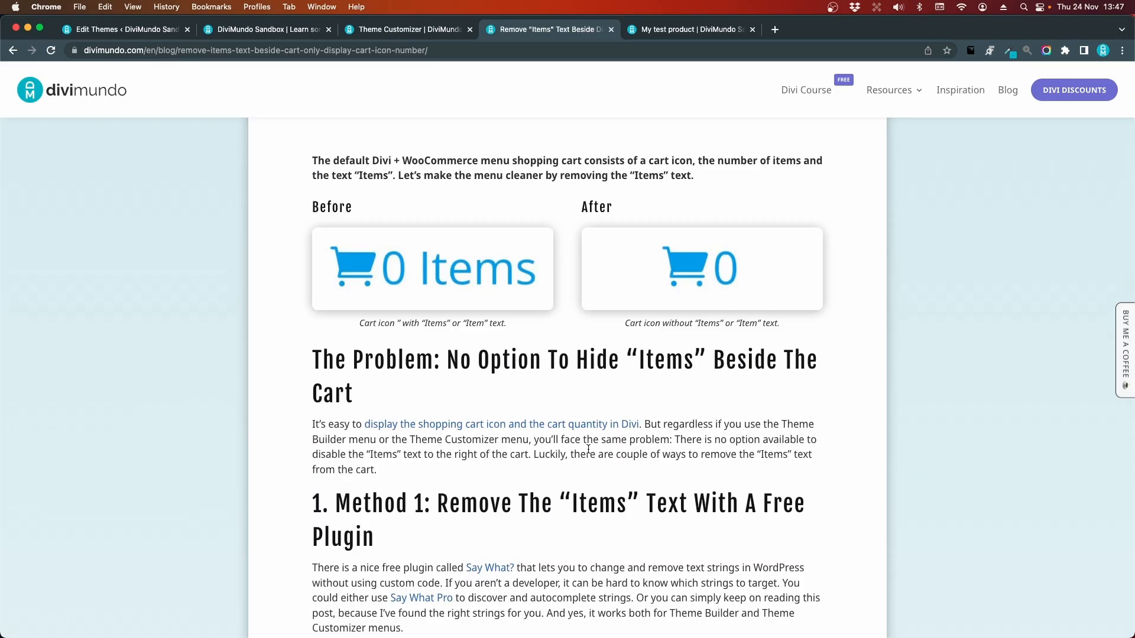
mouse_move(470, 345)
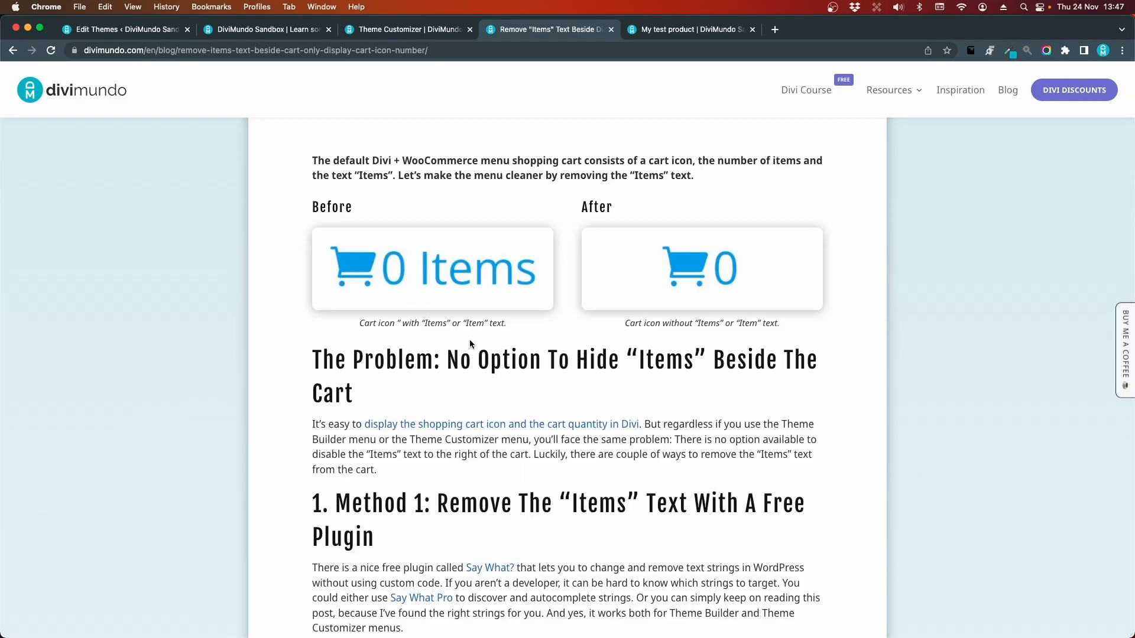
mouse_move(556, 324)
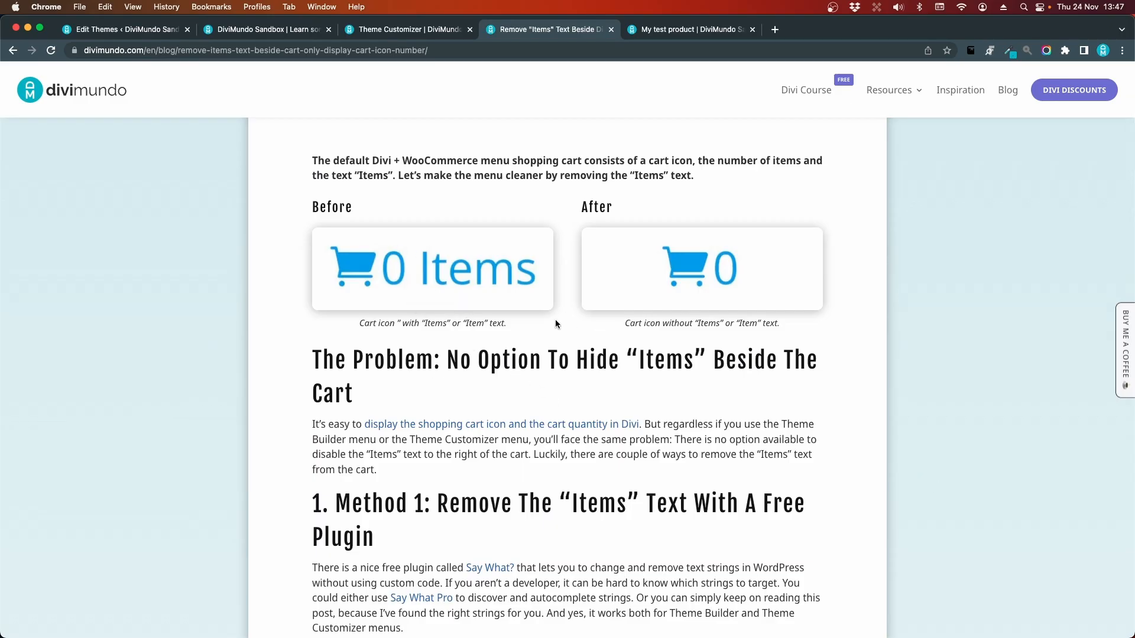
mouse_move(675, 291)
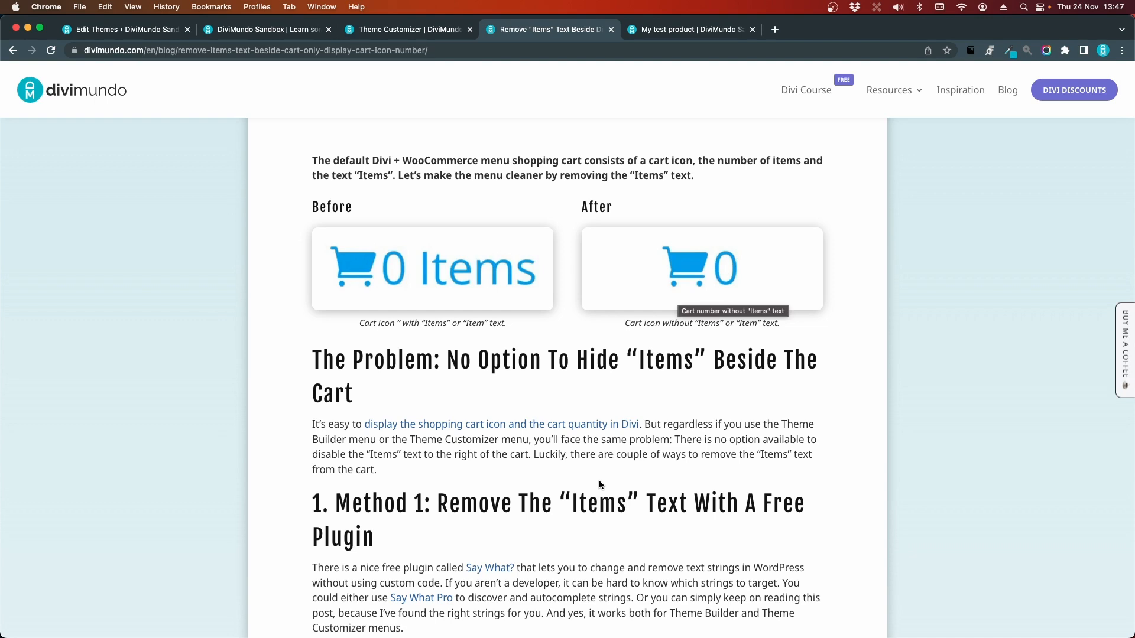
scroll(down, 3)
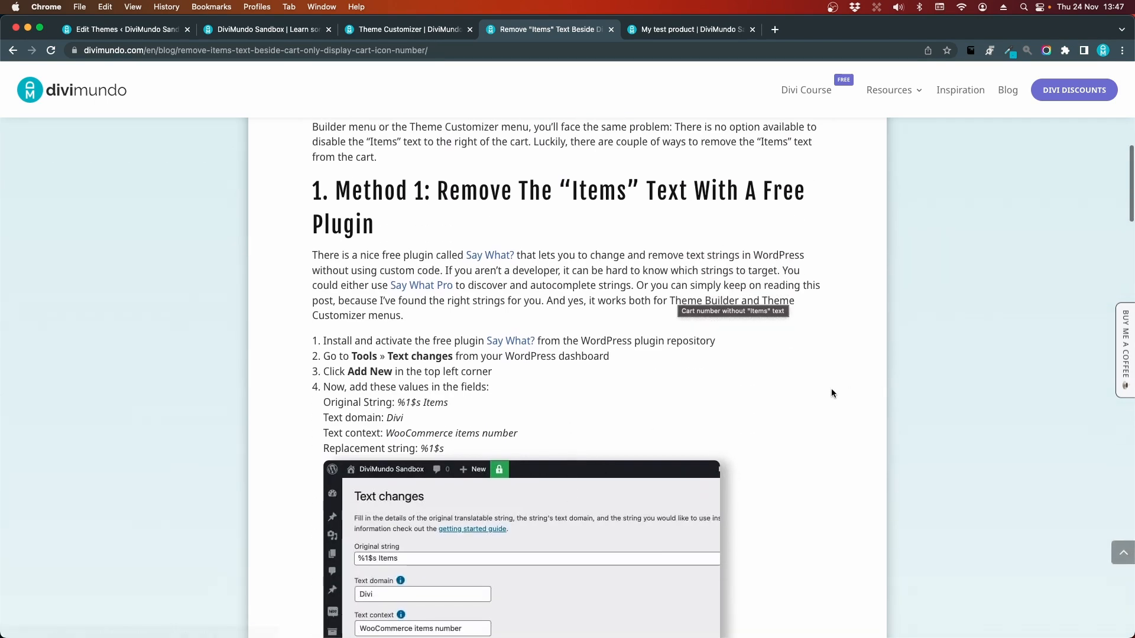
mouse_move(825, 393)
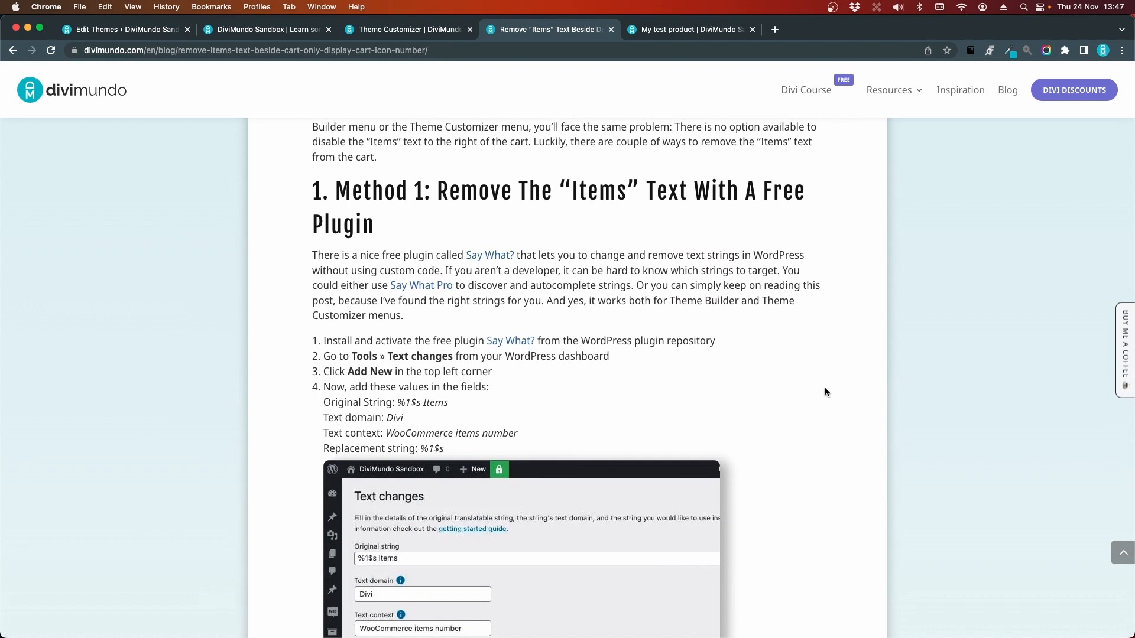
mouse_move(820, 394)
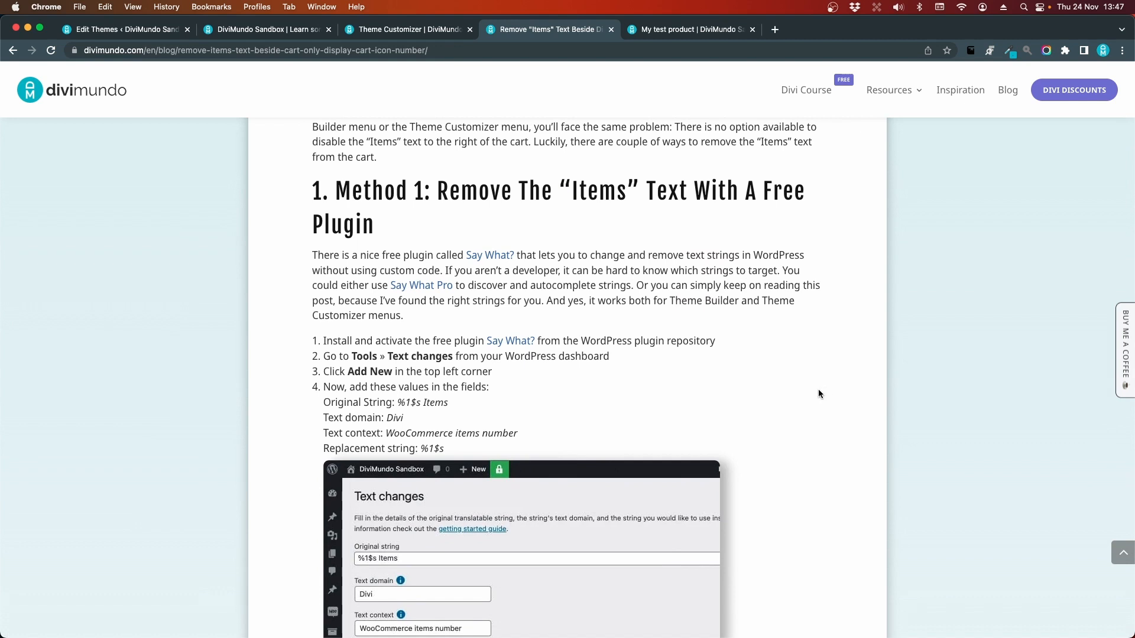
mouse_move(844, 404)
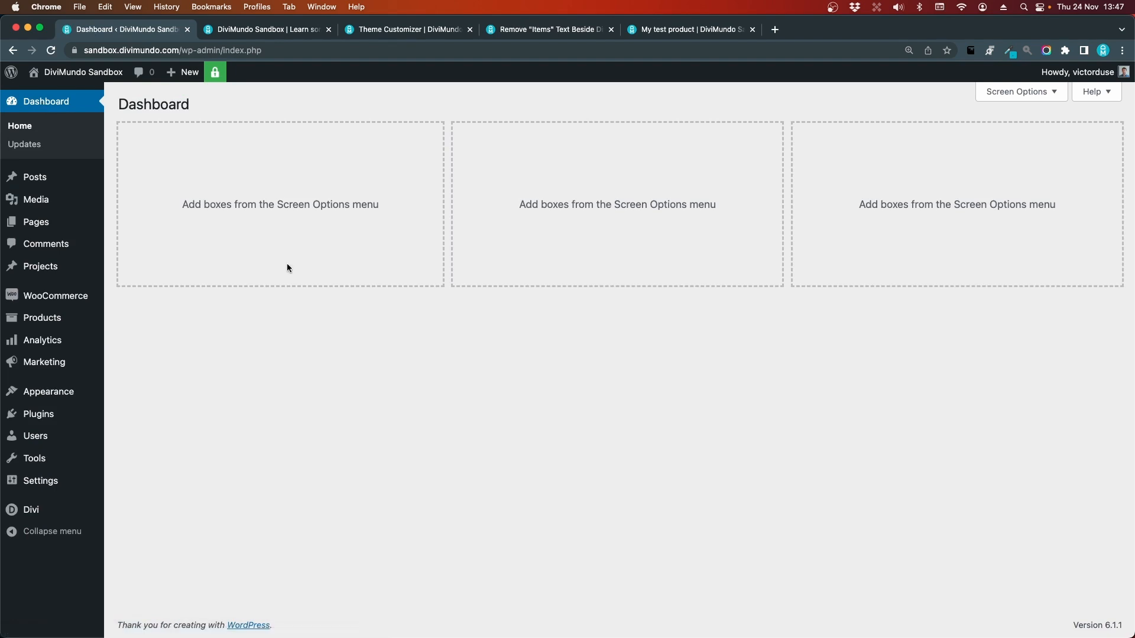
mouse_move(295, 305)
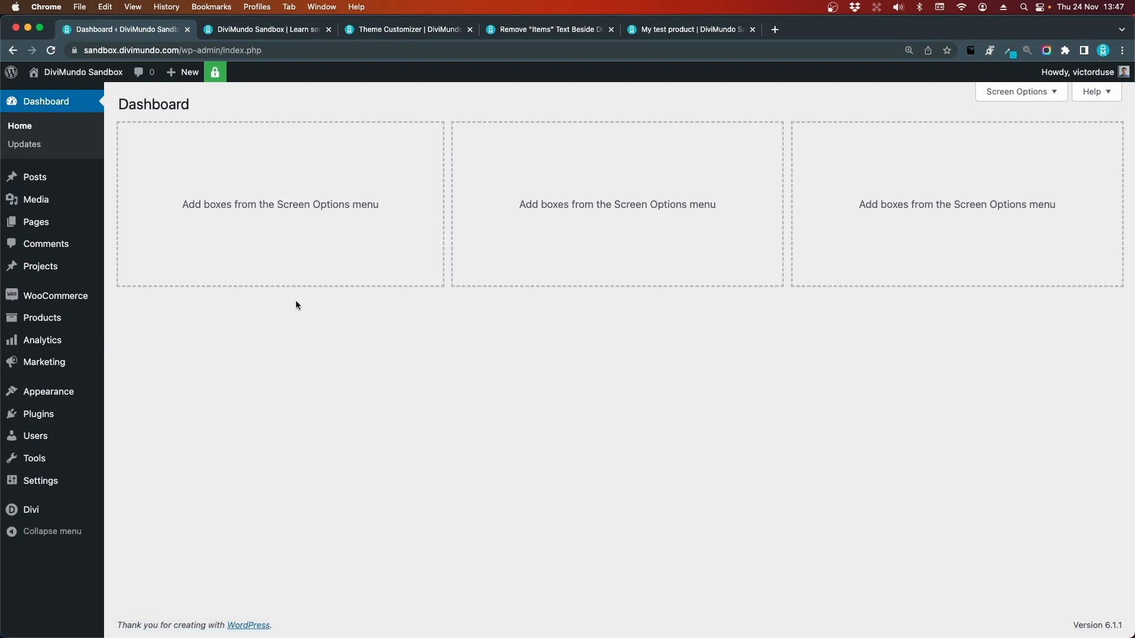
mouse_move(48, 391)
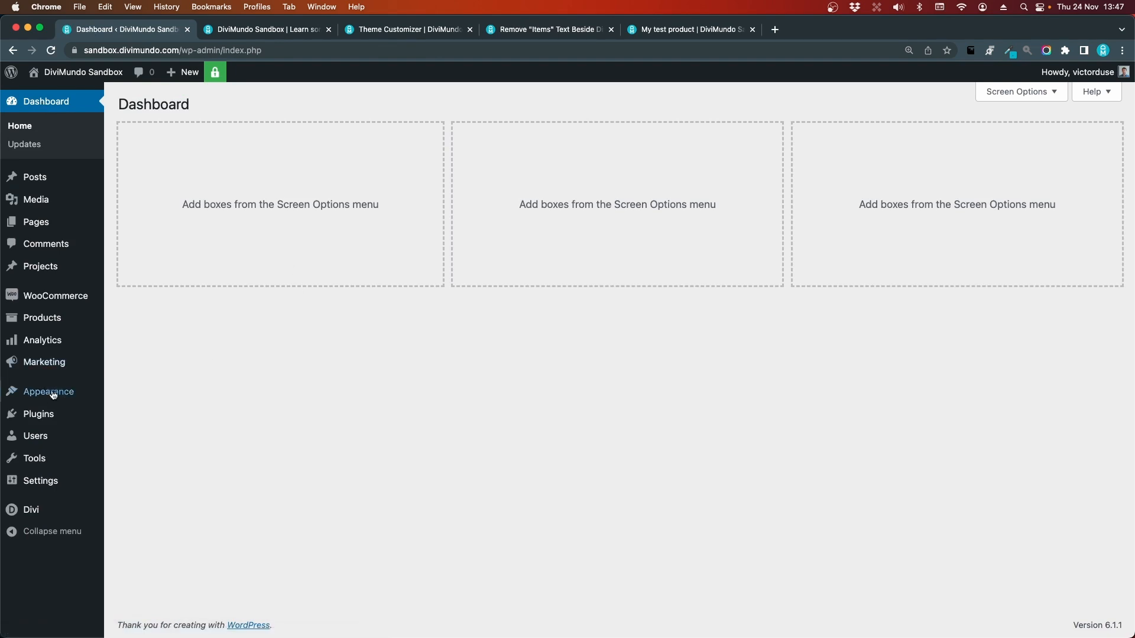
click(133, 434)
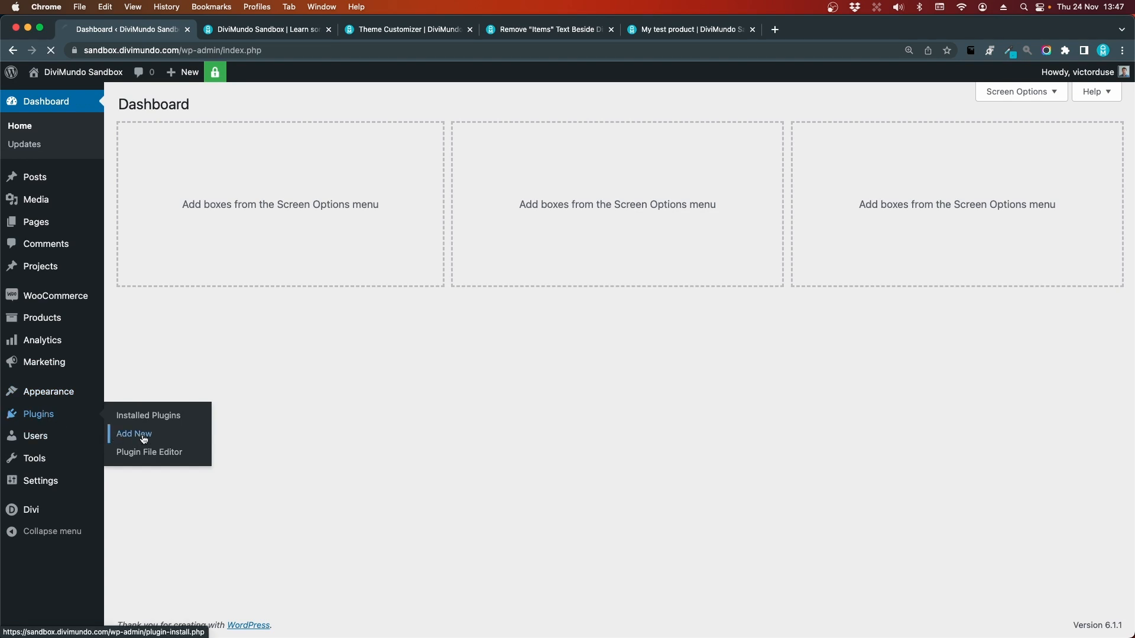
click(133, 433)
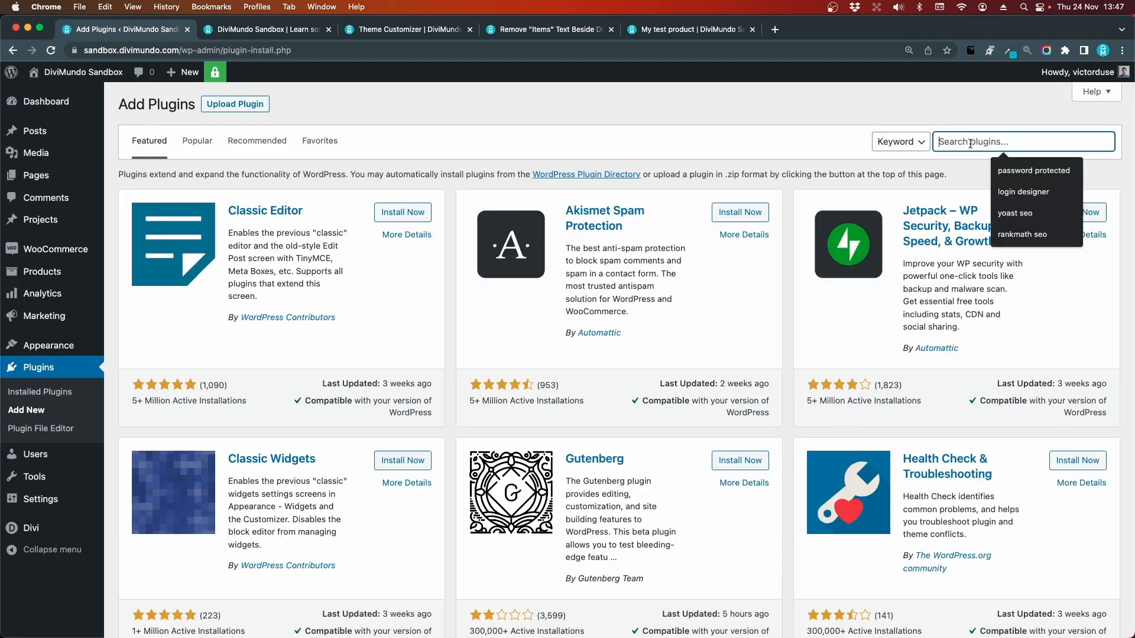
text(Say What?)
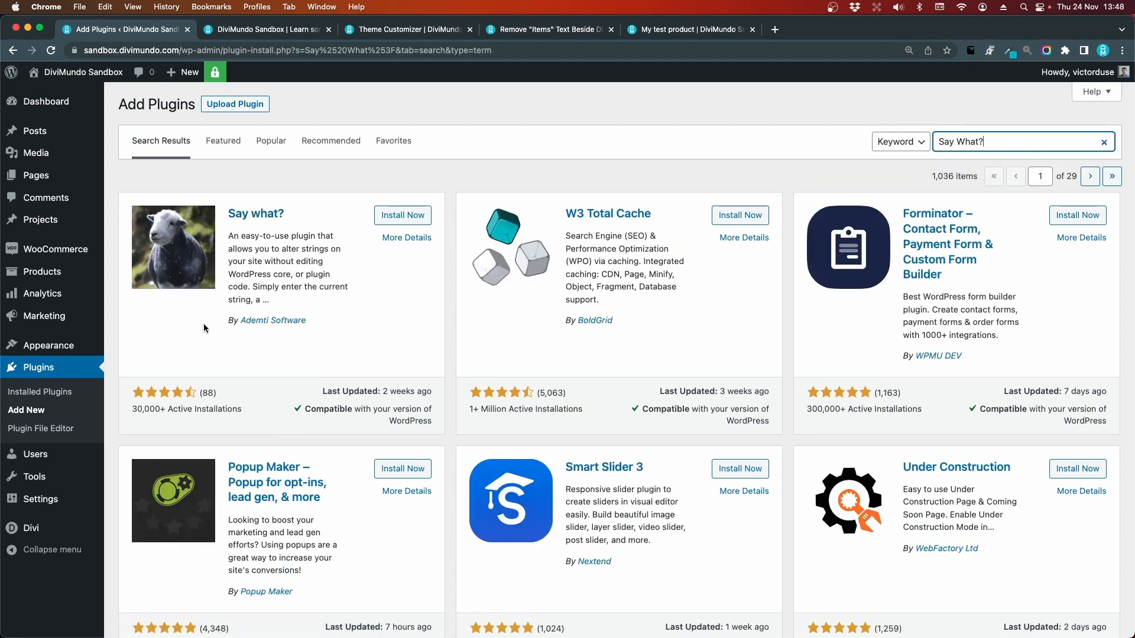
mouse_move(227, 263)
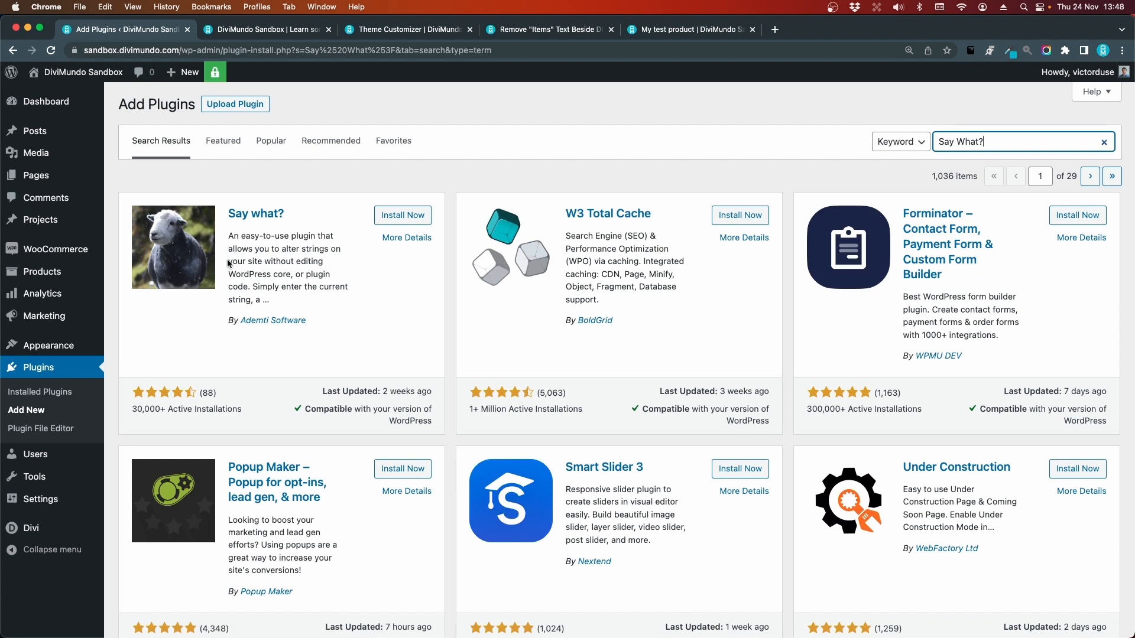
mouse_move(398, 215)
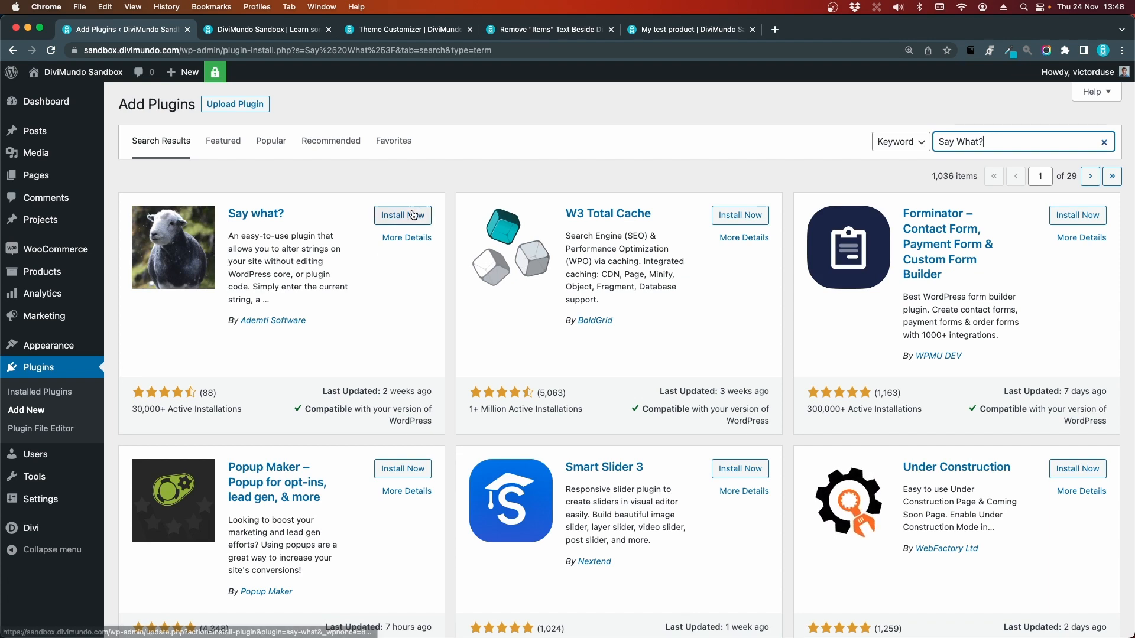
click(402, 215)
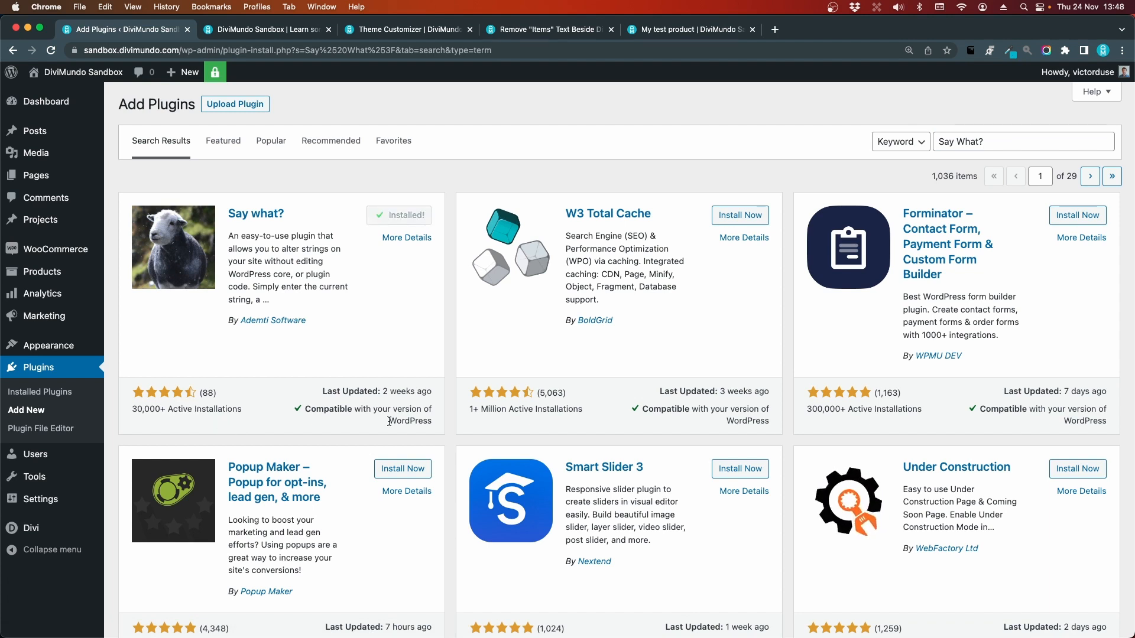
click(400, 215)
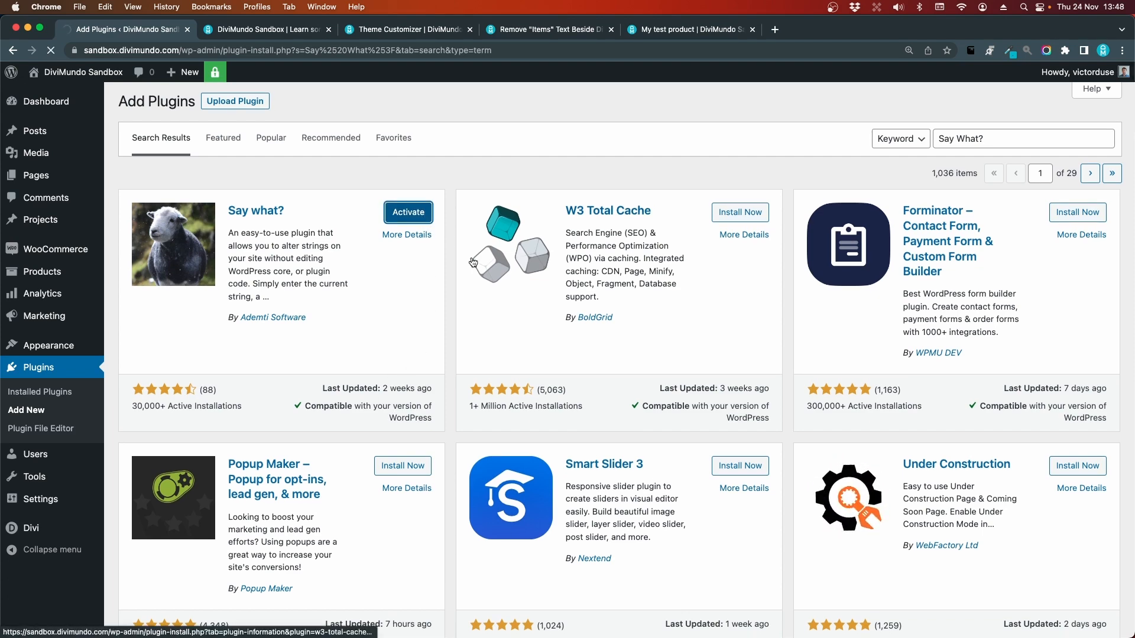
click(407, 212)
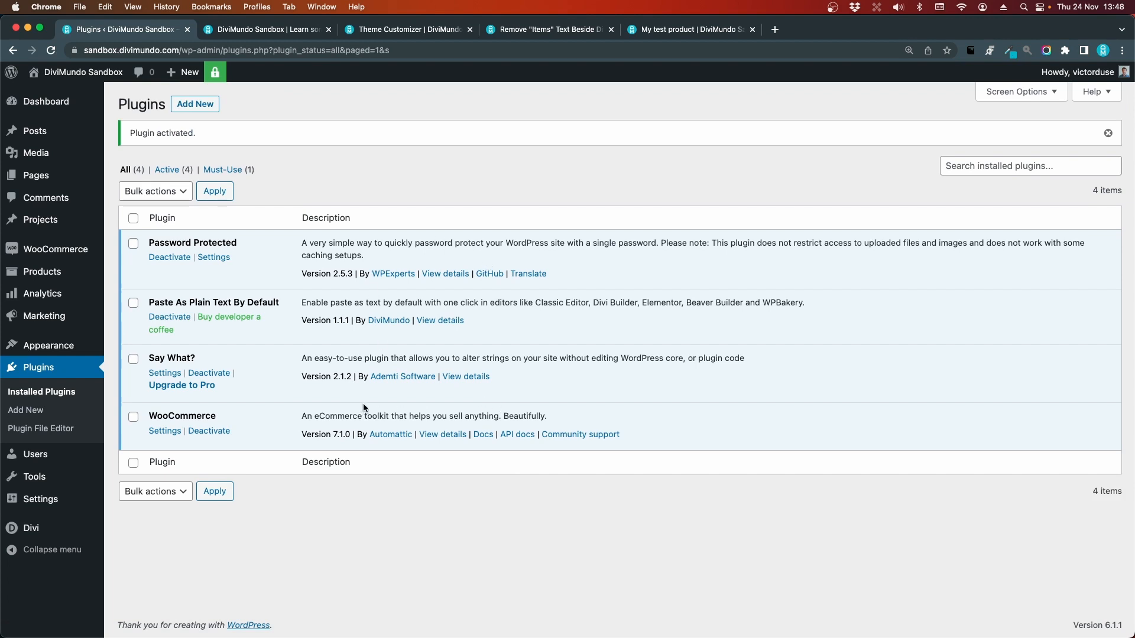
mouse_move(164, 373)
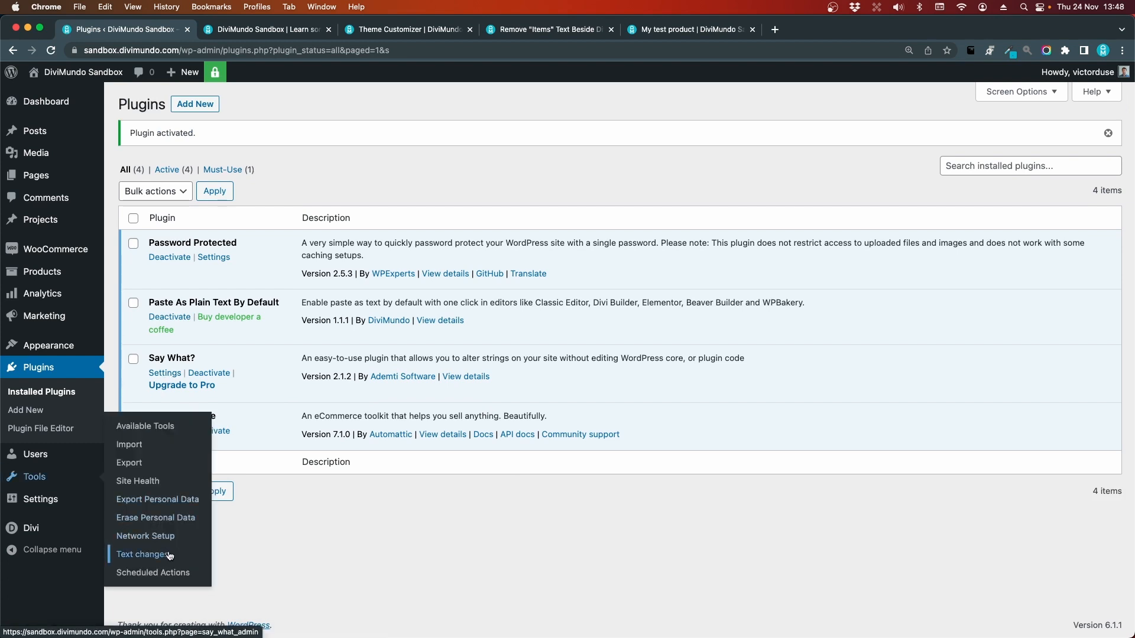
Go to Tools > Text changes and start a new entry with Add New
click(143, 555)
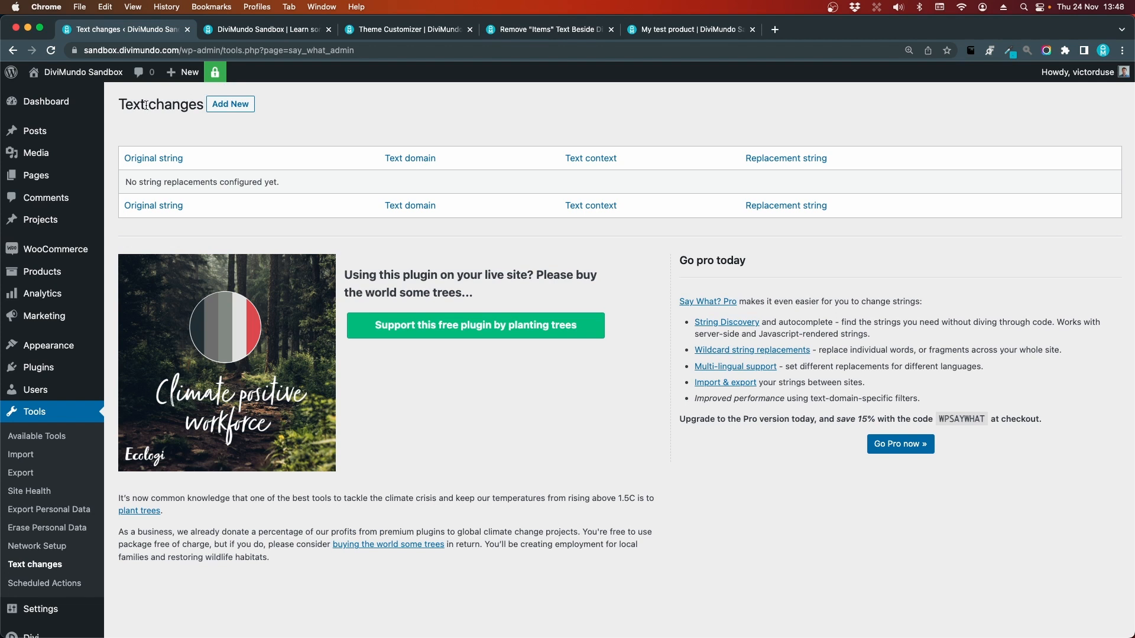
click(230, 104)
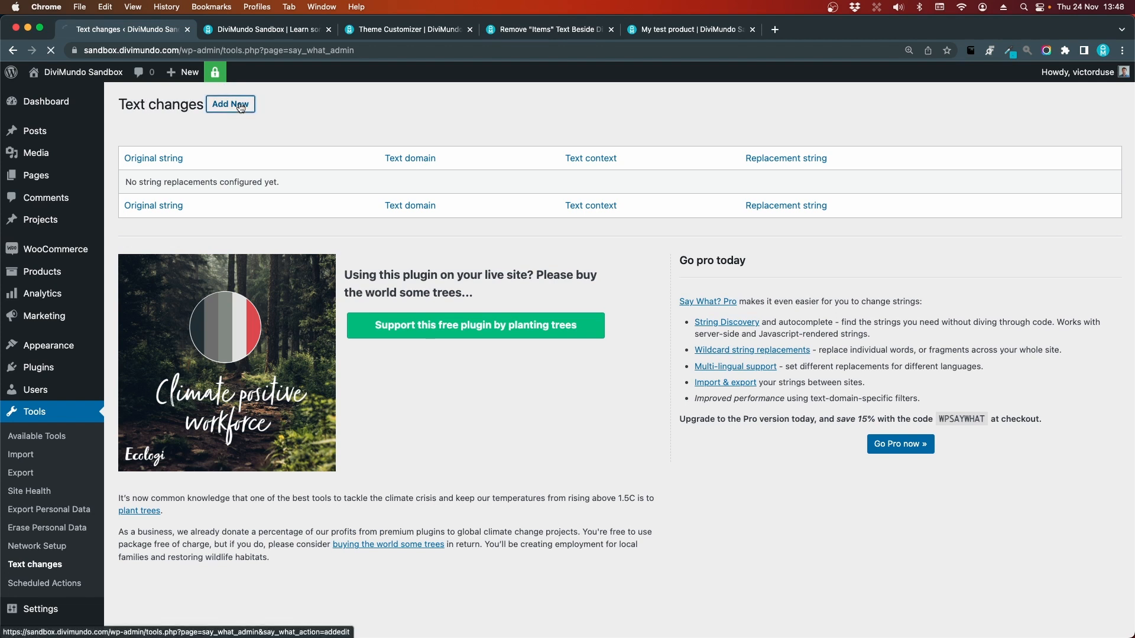
click(230, 104)
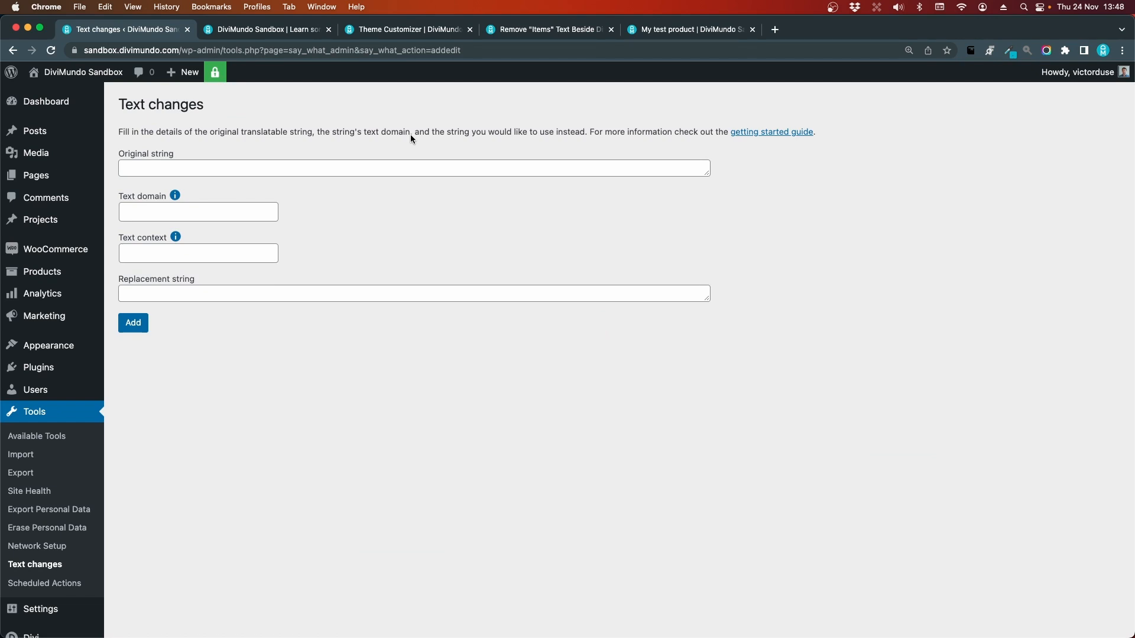
mouse_move(456, 119)
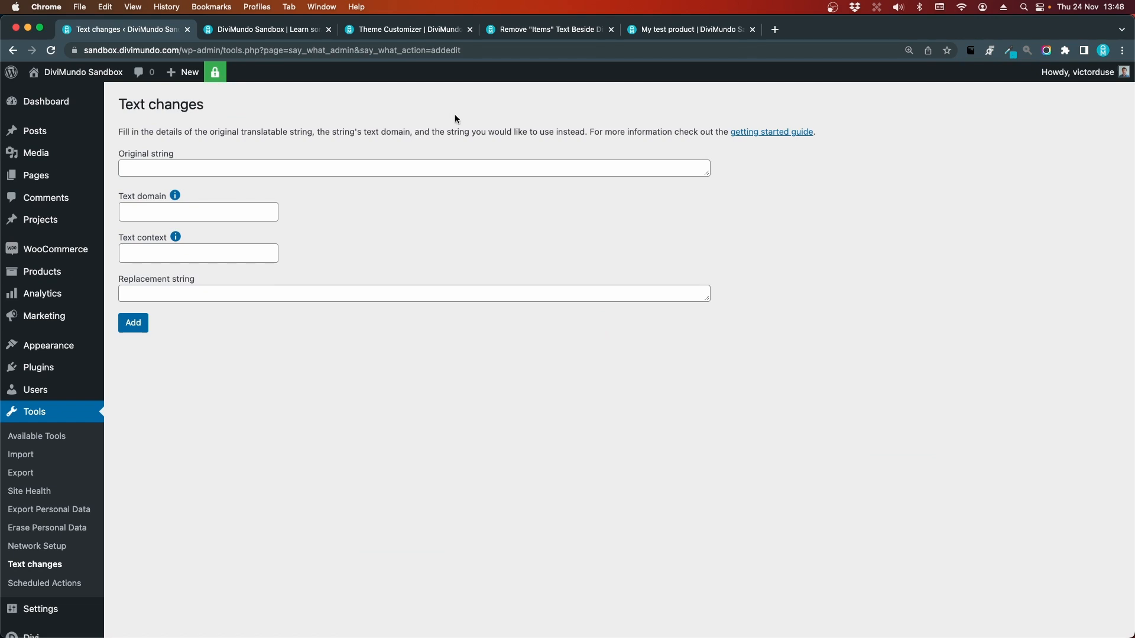
Save a change turning '%1$s Items' into '%1$s' for Divi, context 'WooCommerce items number'
click(548, 29)
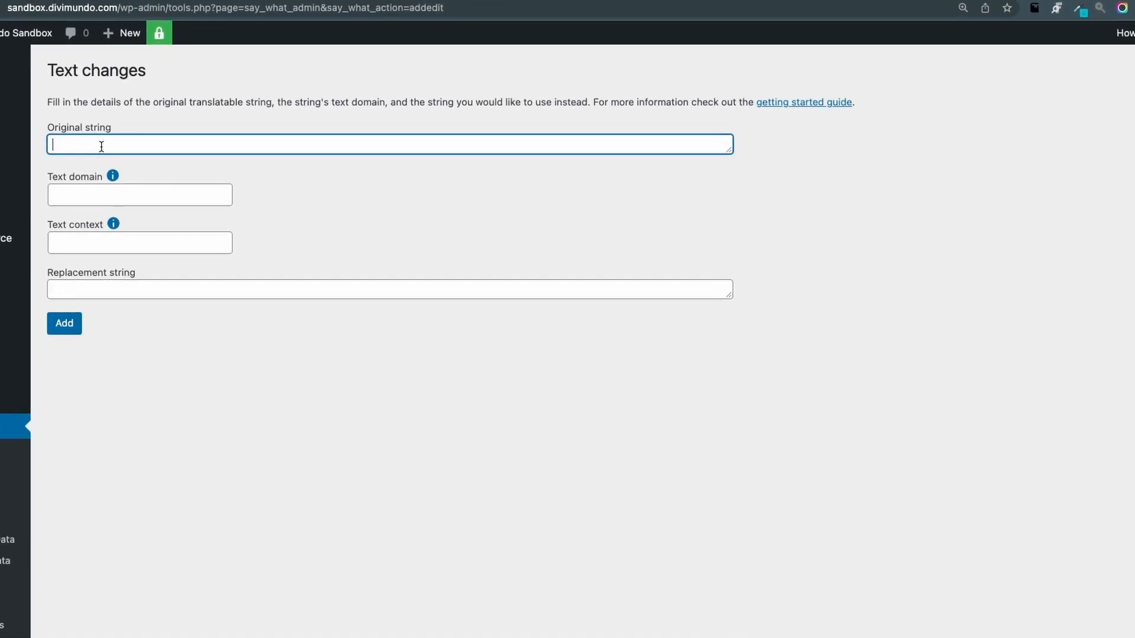
text(%1$s Items)
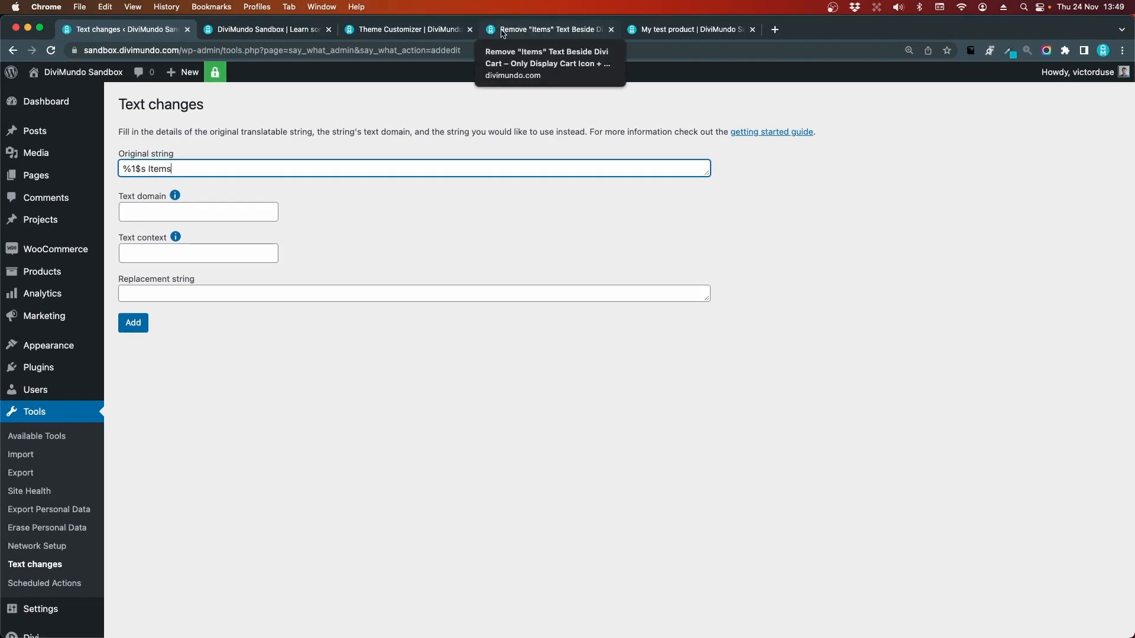
click(548, 29)
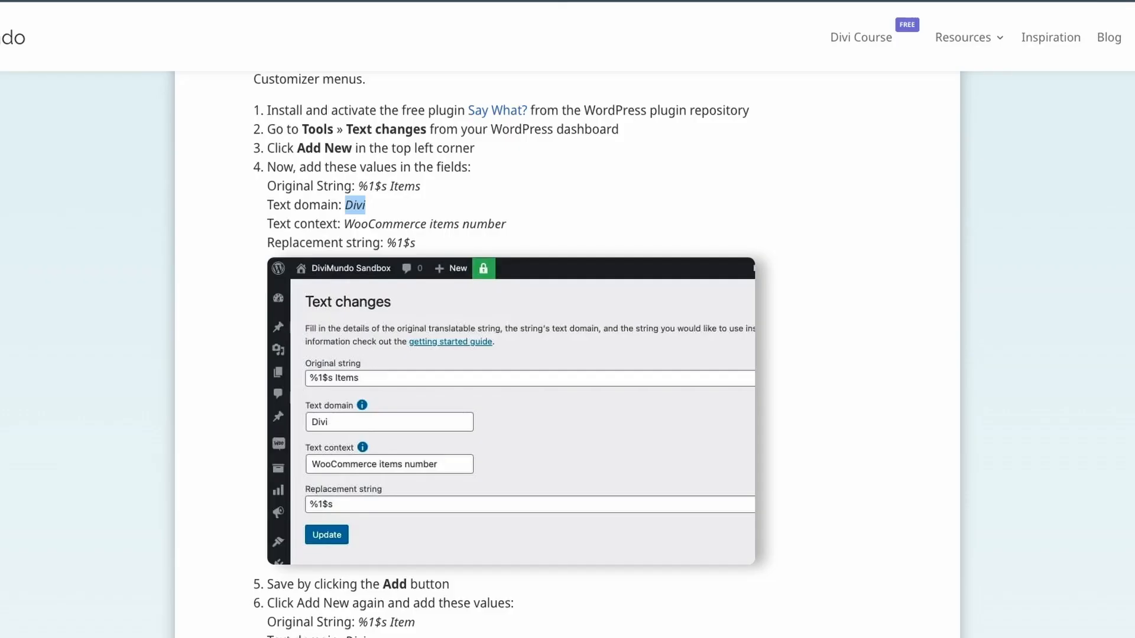
double_click(486, 223)
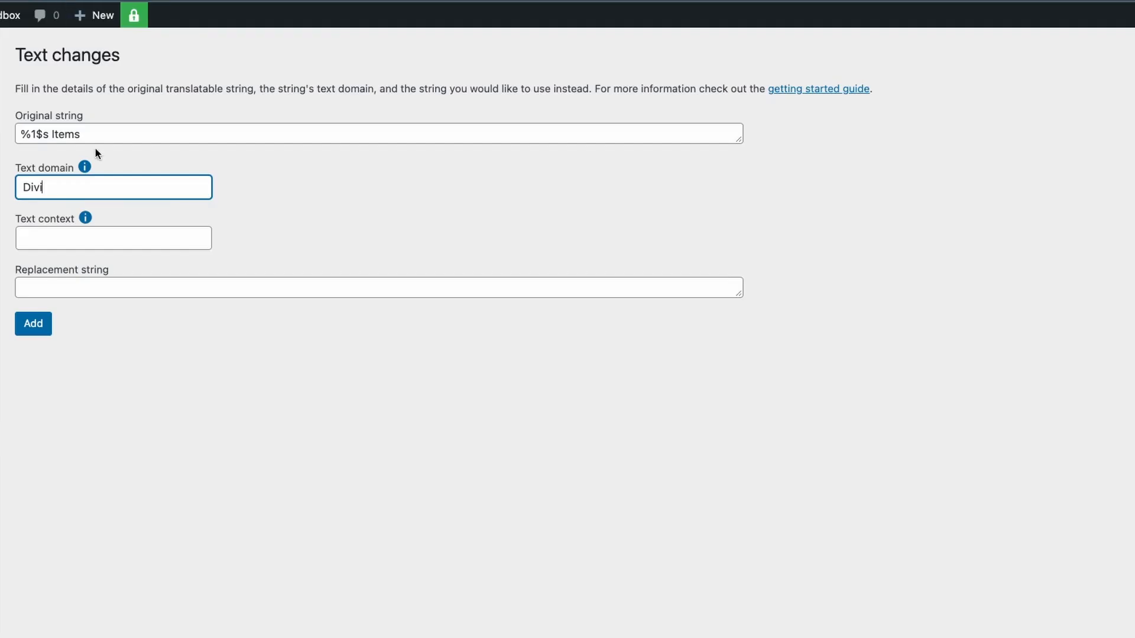
text(WooCommerce items number)
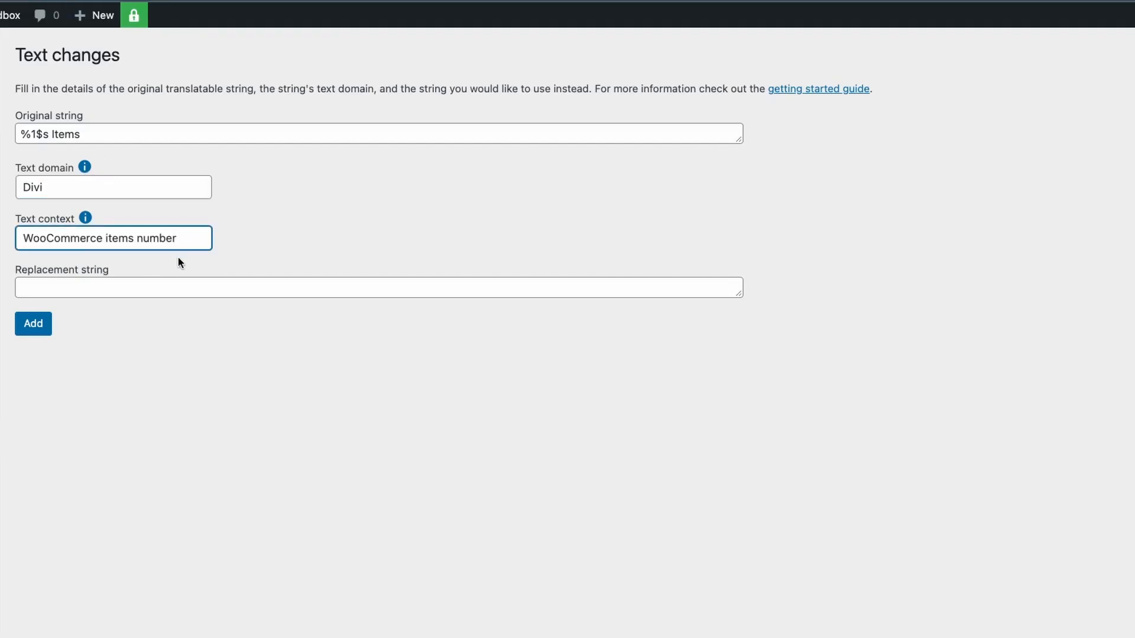
mouse_move(63, 316)
text(%1$s)
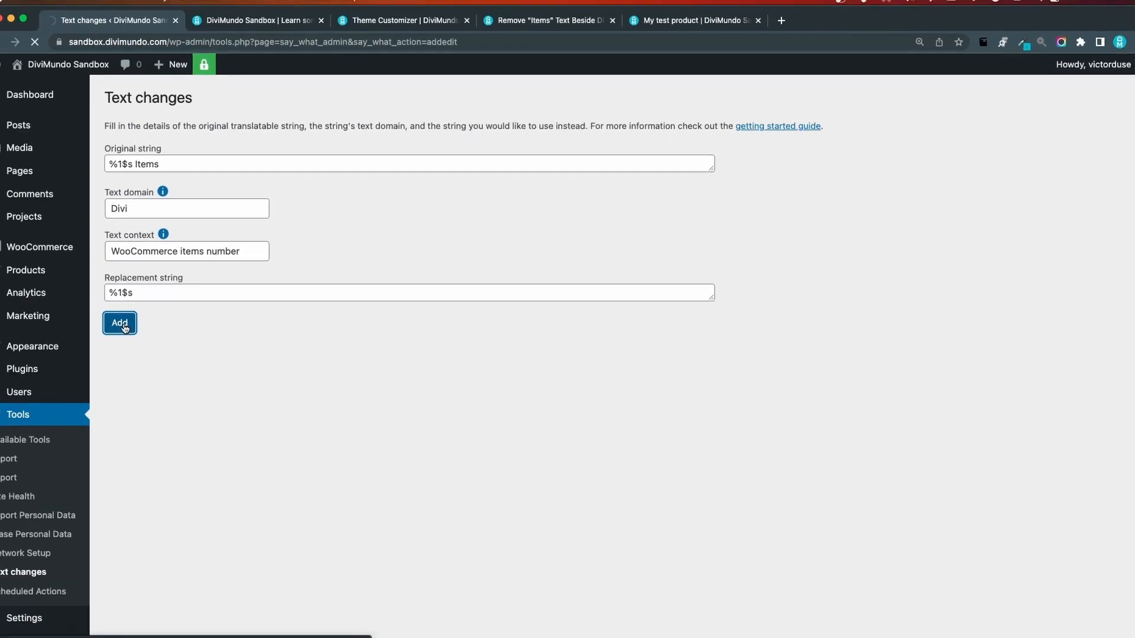
click(120, 323)
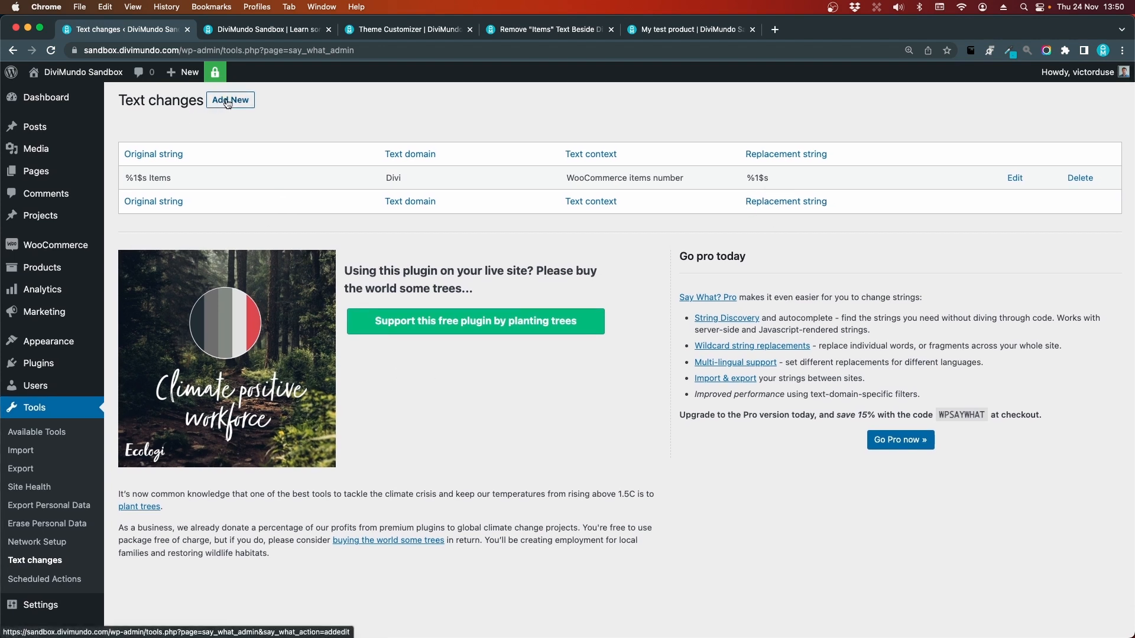
Click Add New on the Text changes page for a second string
click(230, 100)
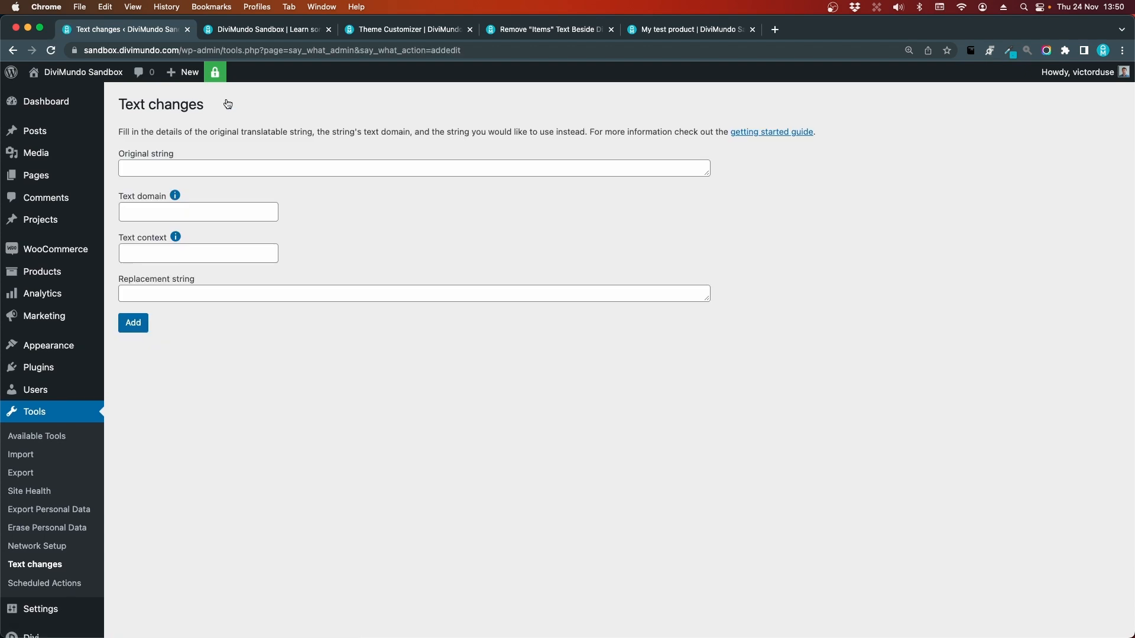
mouse_move(277, 146)
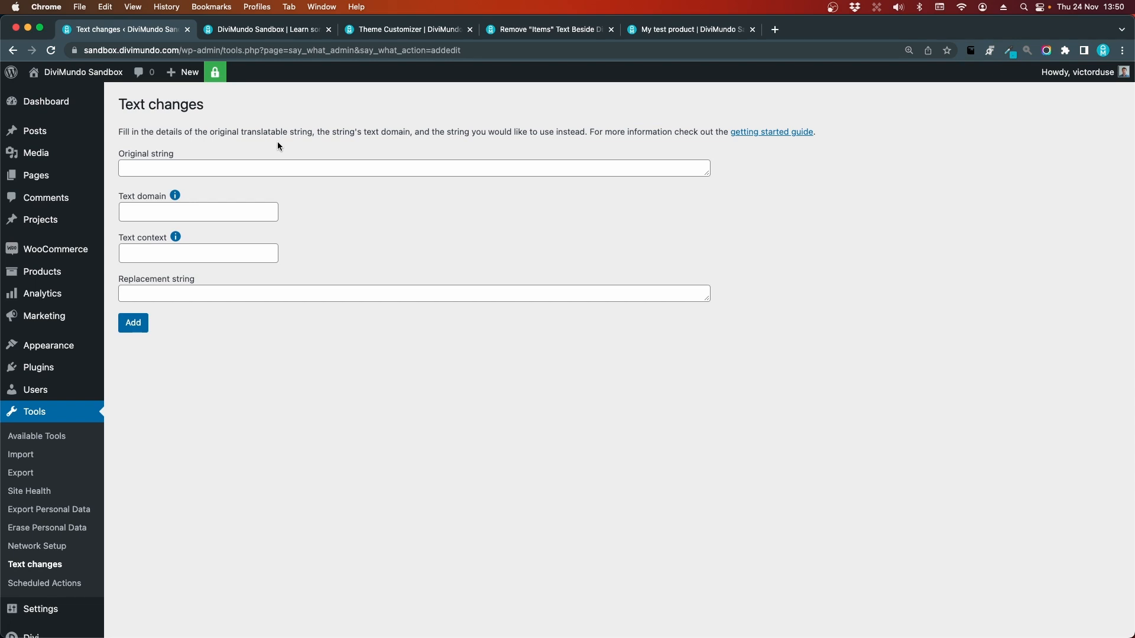
mouse_move(281, 149)
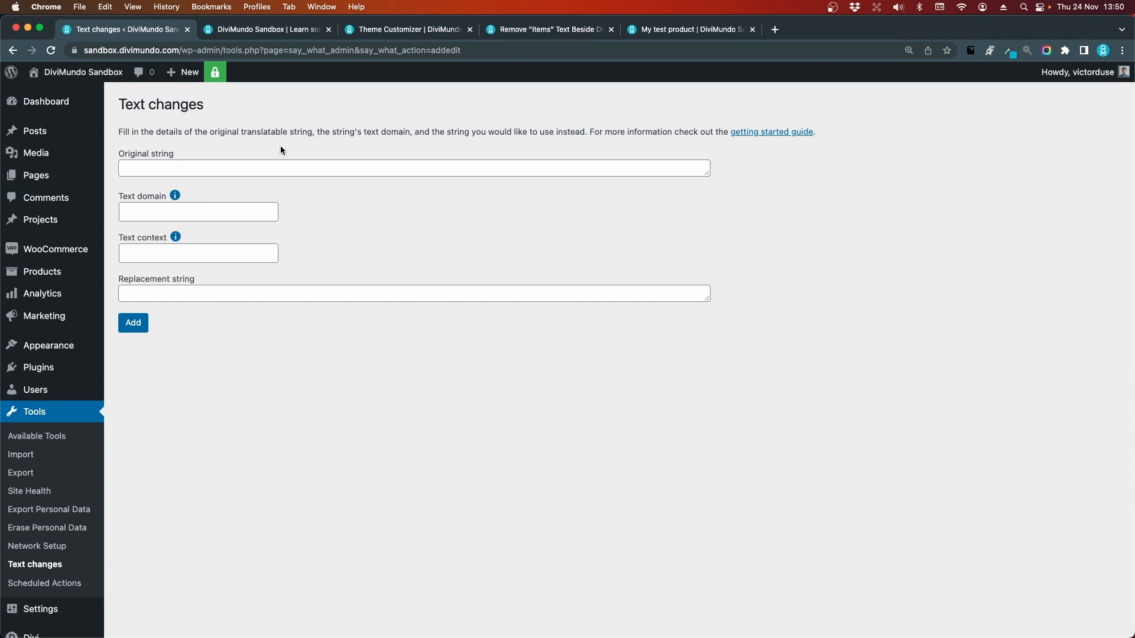
mouse_move(346, 153)
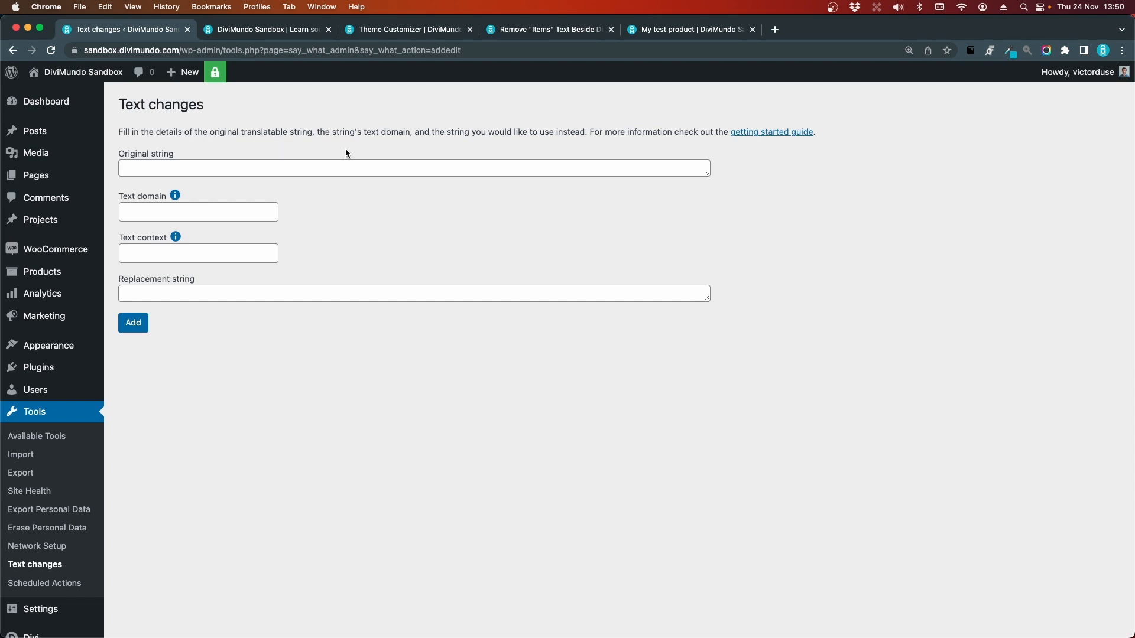
Scroll the DiviMundo tutorial to step 6 and select the '%1$s Item' value
click(548, 29)
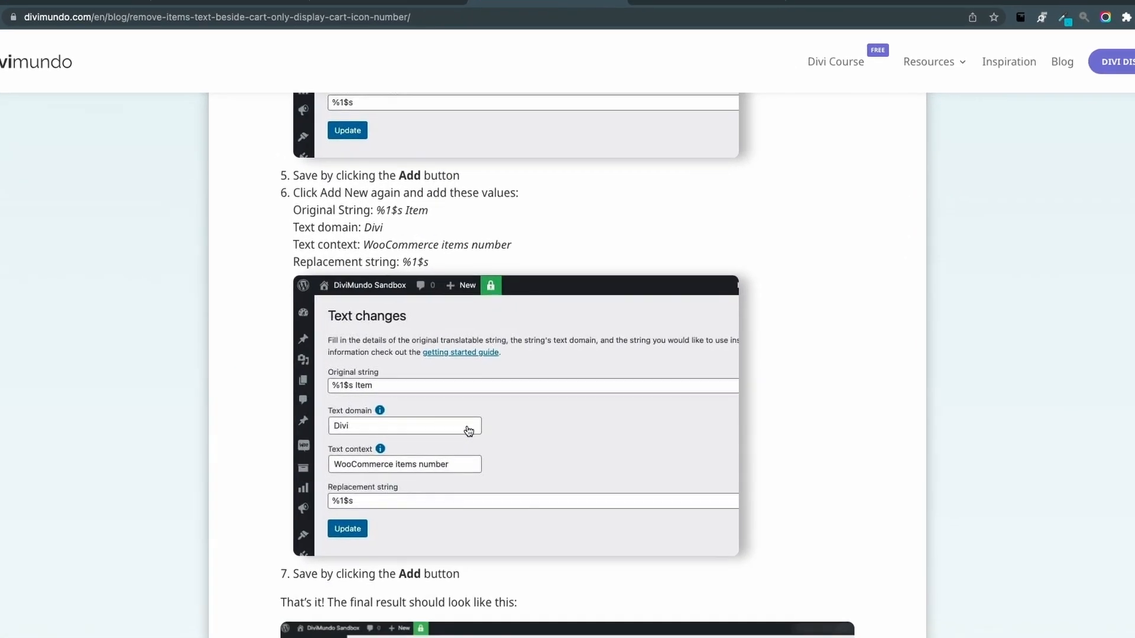
scroll(down, 3)
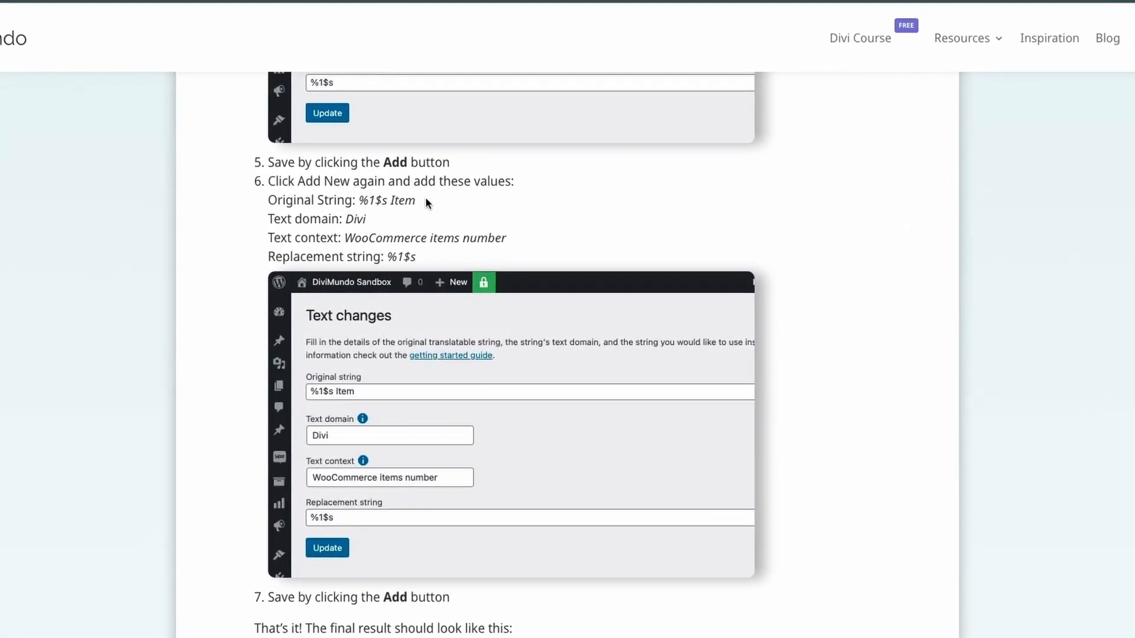
double_click(386, 200)
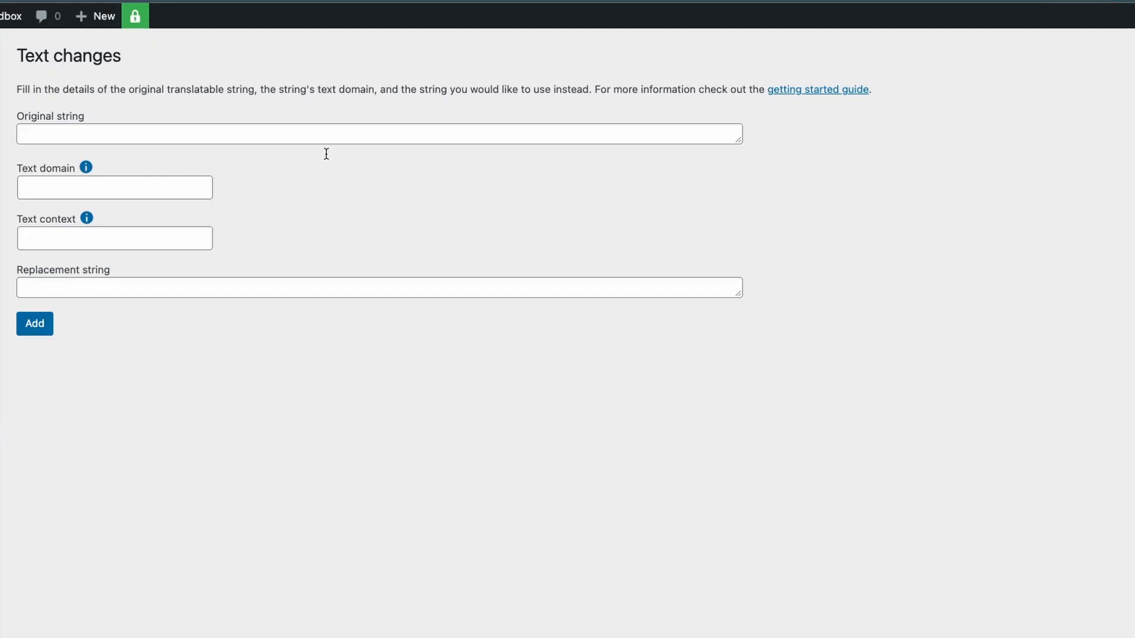
Save a change turning singular '%1$s Item' into '%1$s' for the Divi domain
text(%1$s Item)
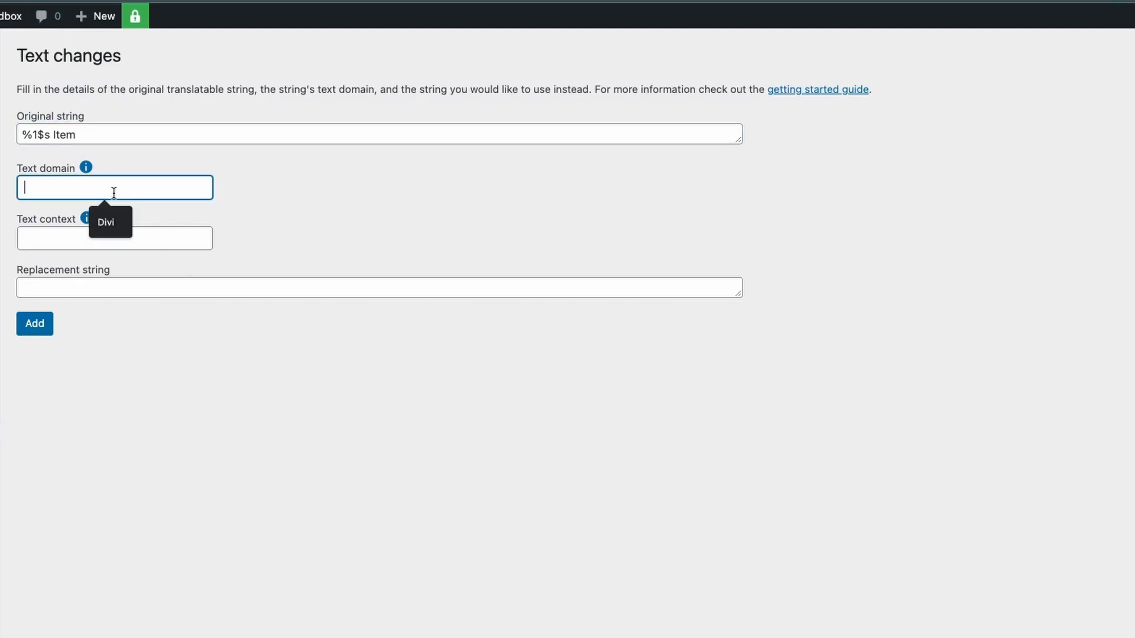
text(Divi)
click(380, 288)
text(%1$s)
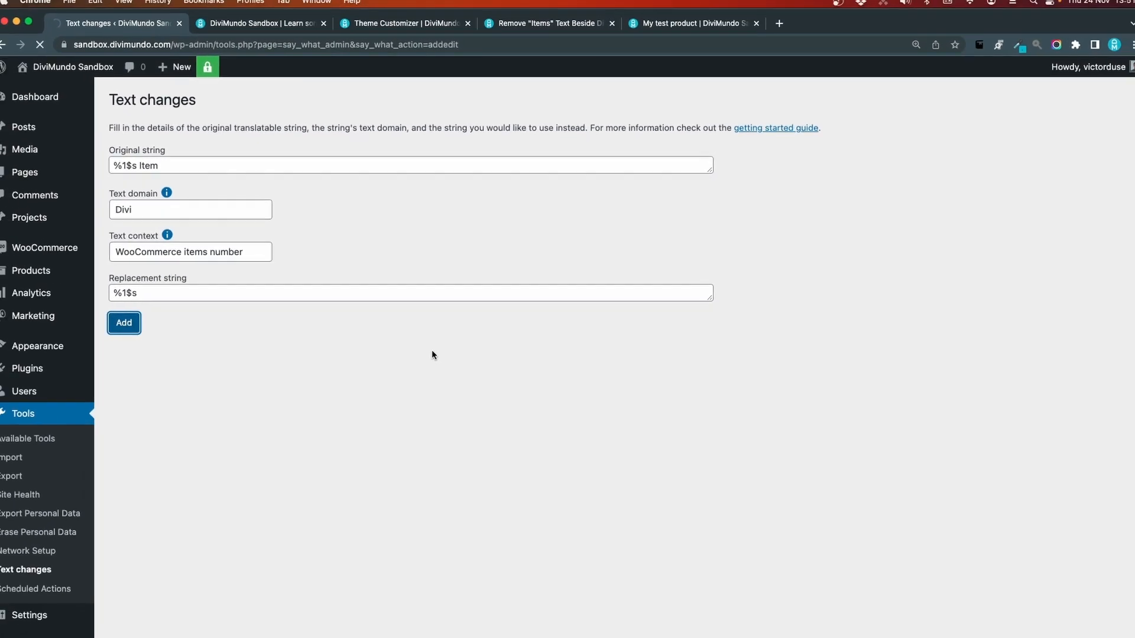
click(123, 322)
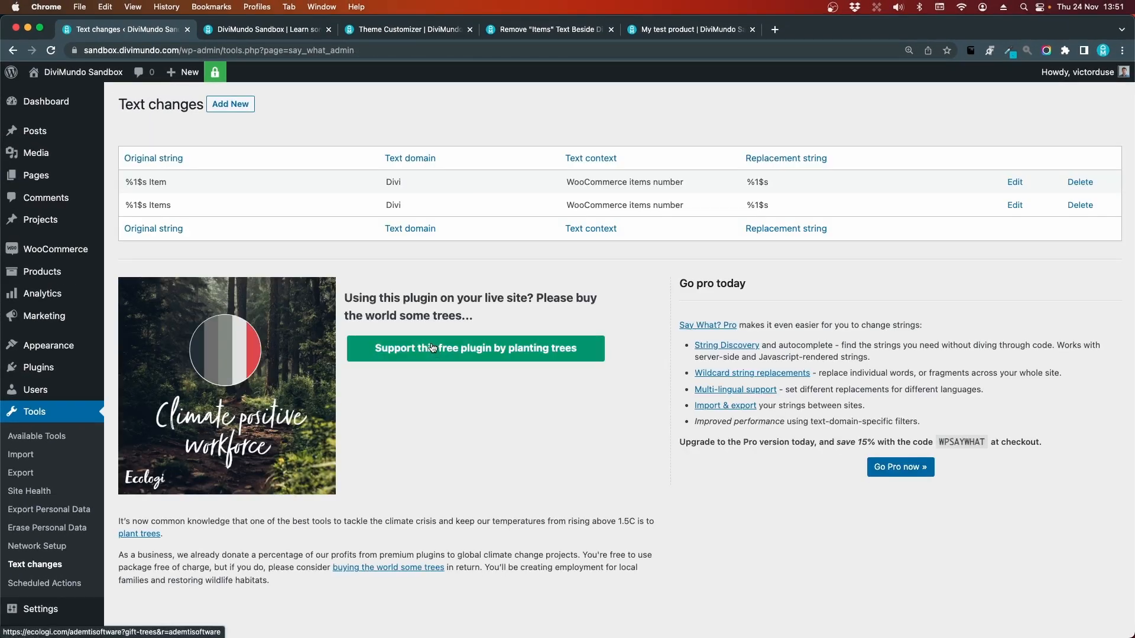
mouse_move(340, 88)
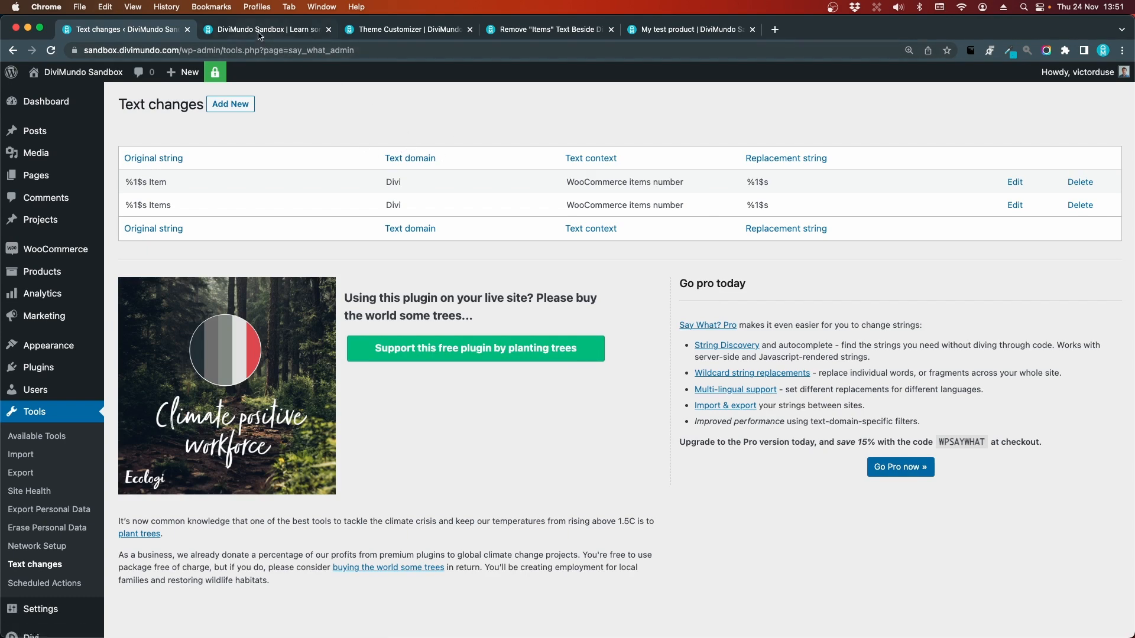
Check the site homepage cart shows just '0', then move to the Theme Customizer tab
click(265, 30)
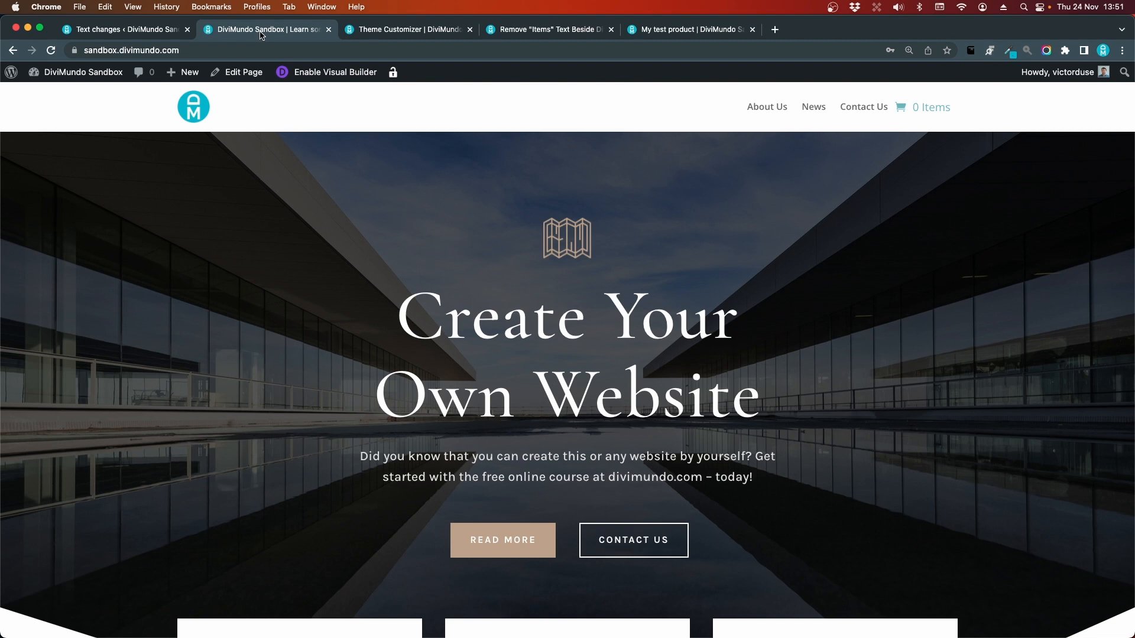
mouse_move(267, 191)
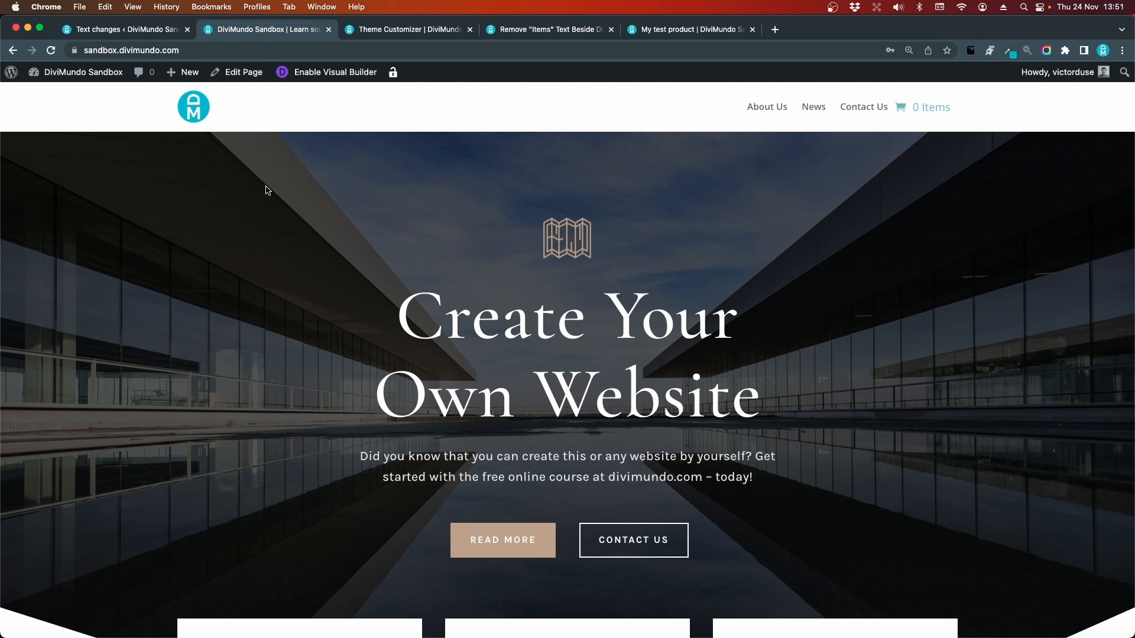
mouse_move(71, 111)
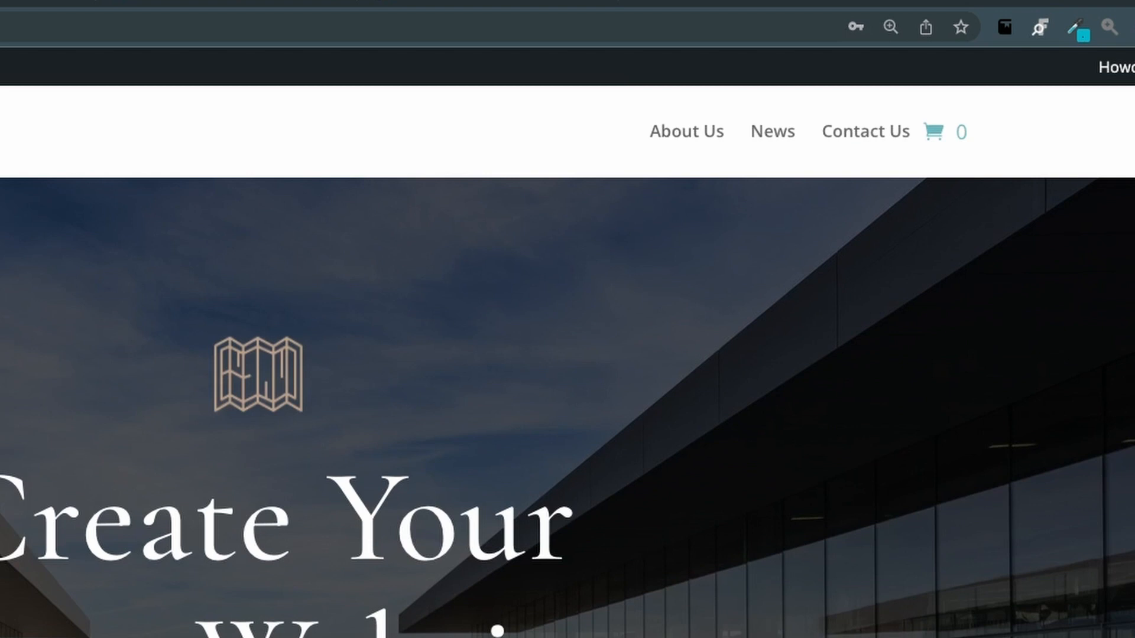
mouse_move(964, 155)
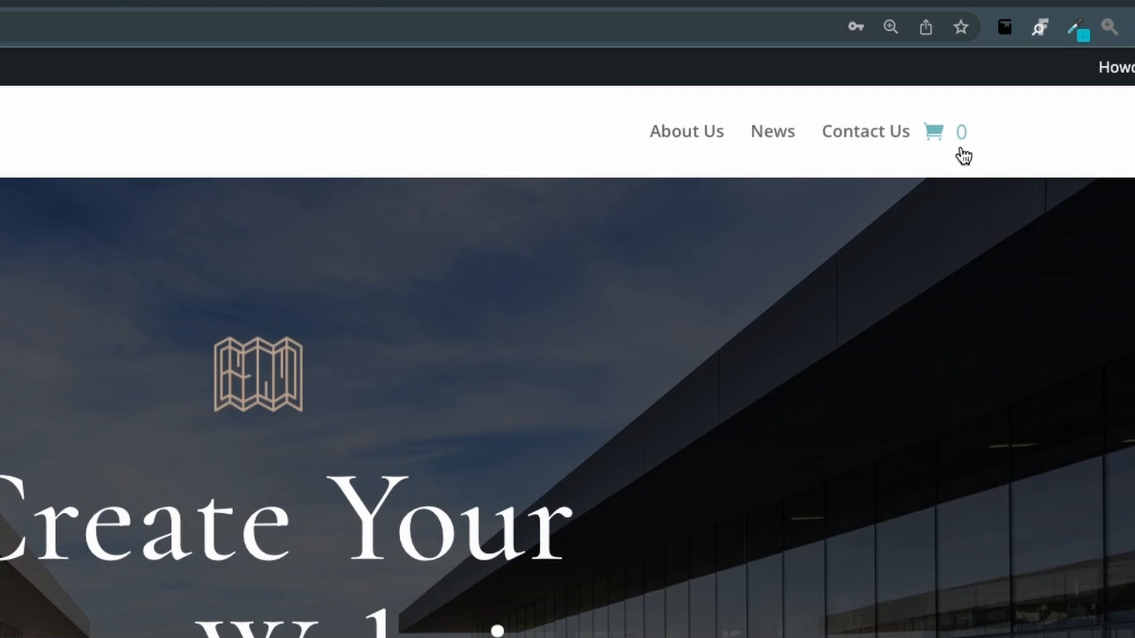
mouse_move(700, 577)
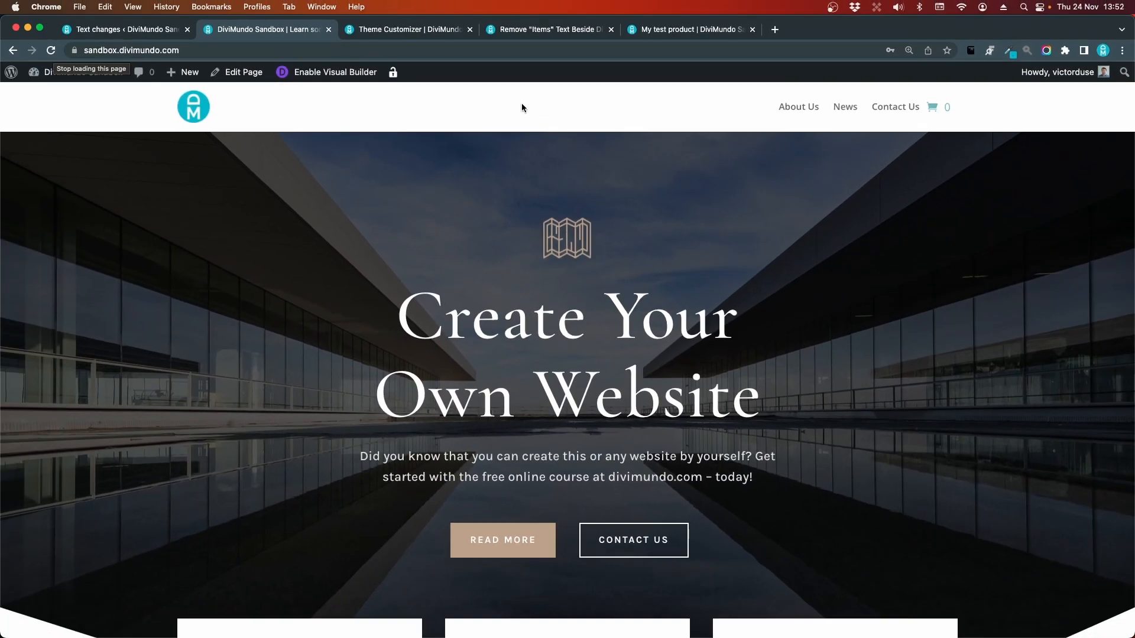
click(406, 30)
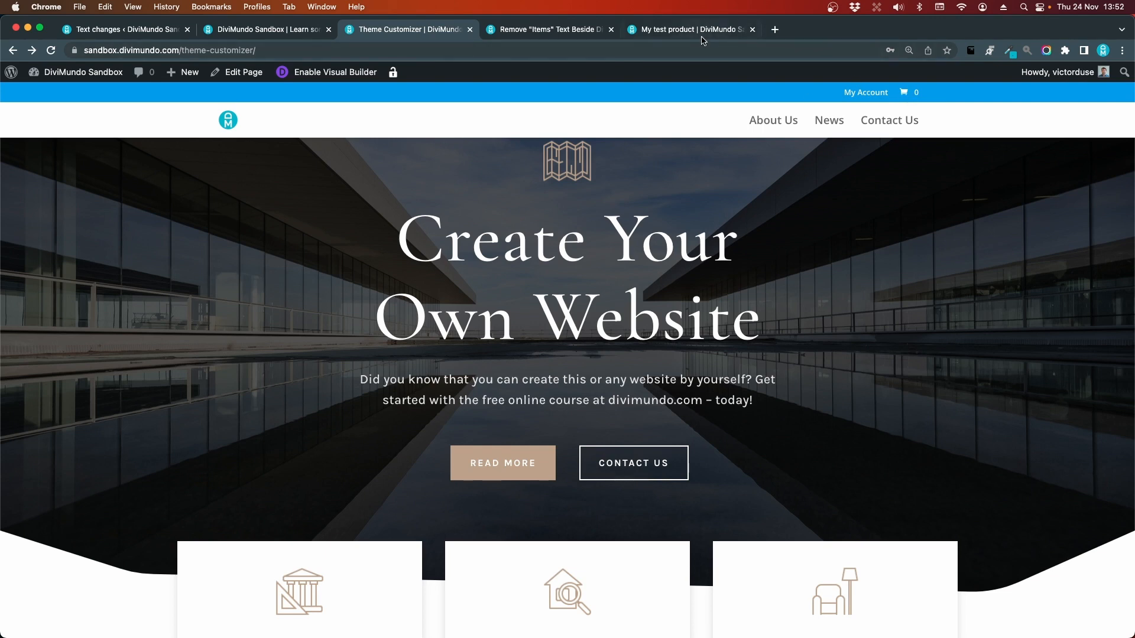
Add My test product to the cart and reload the customizer to see '1'
click(684, 30)
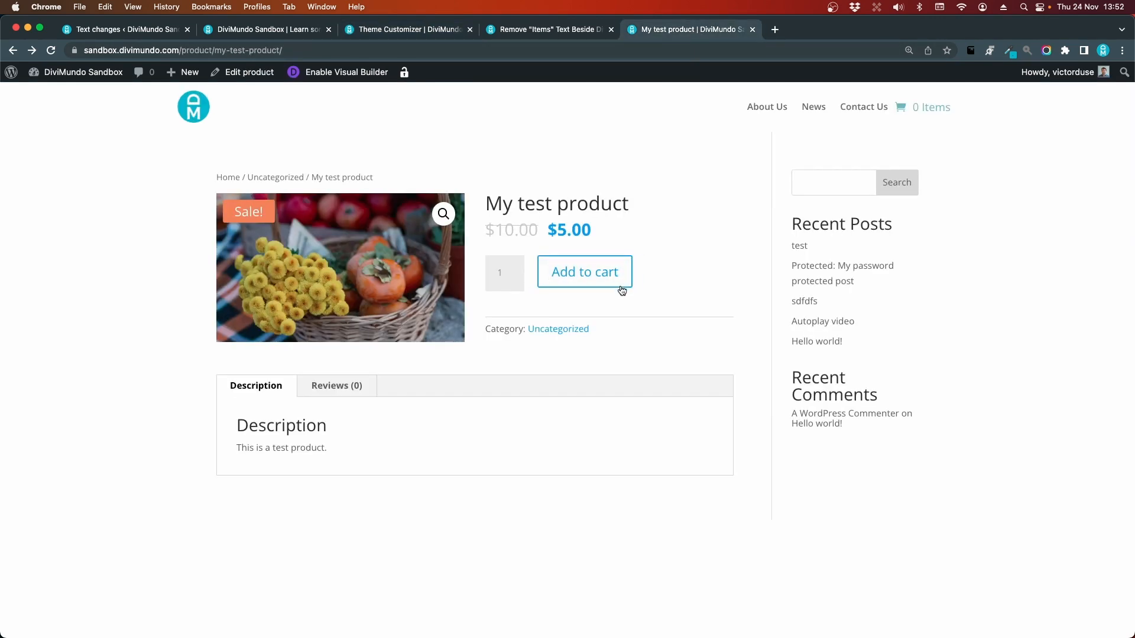
click(584, 271)
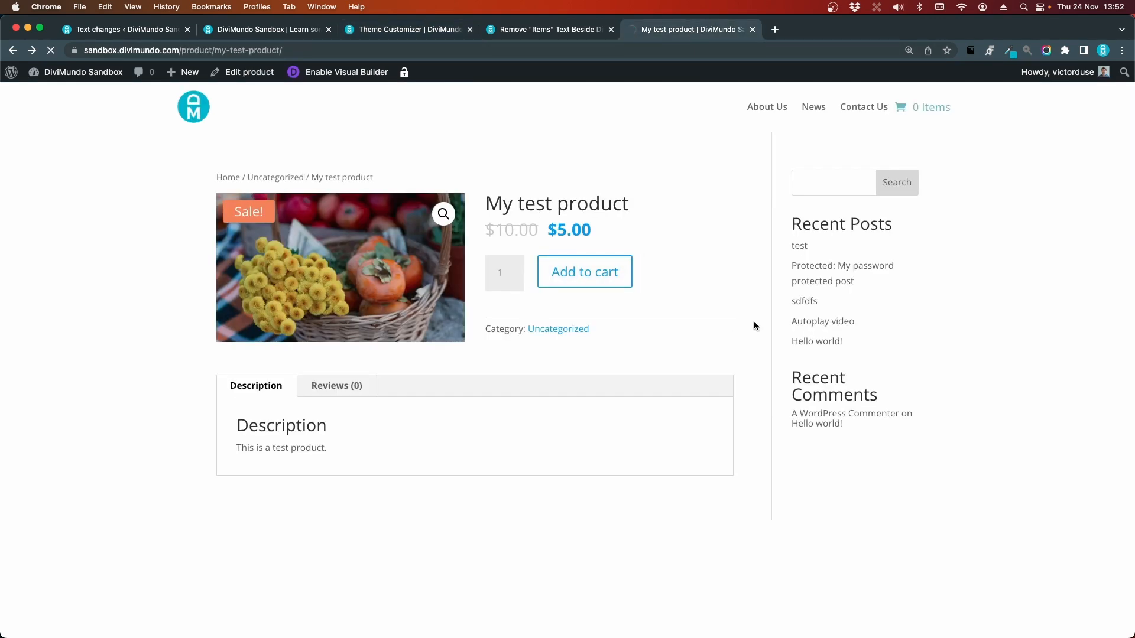
click(584, 271)
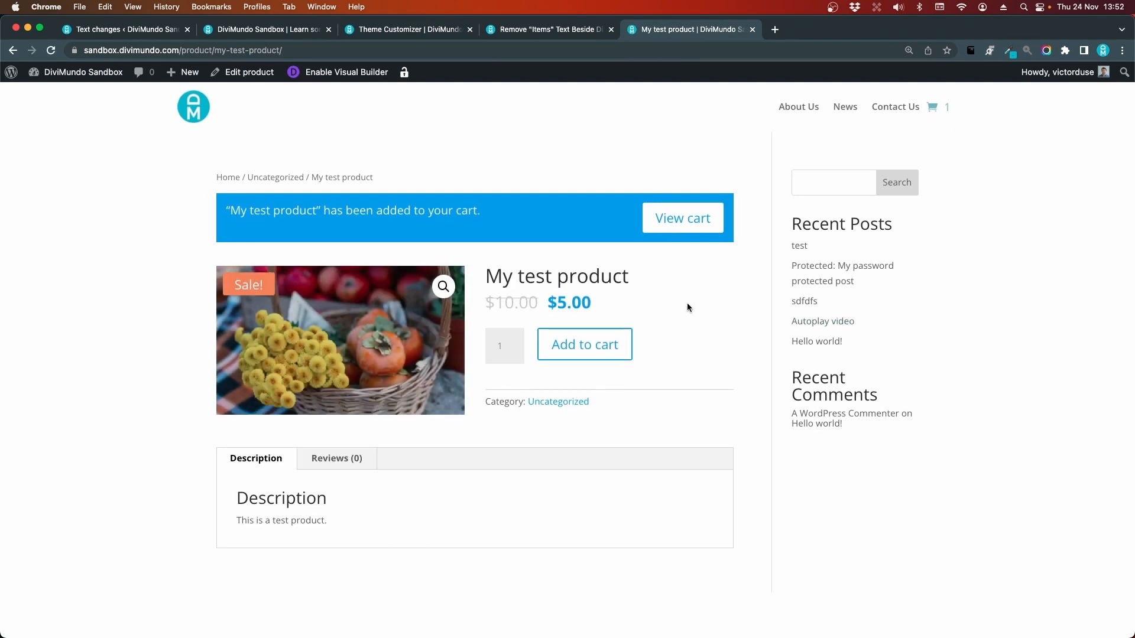
click(548, 29)
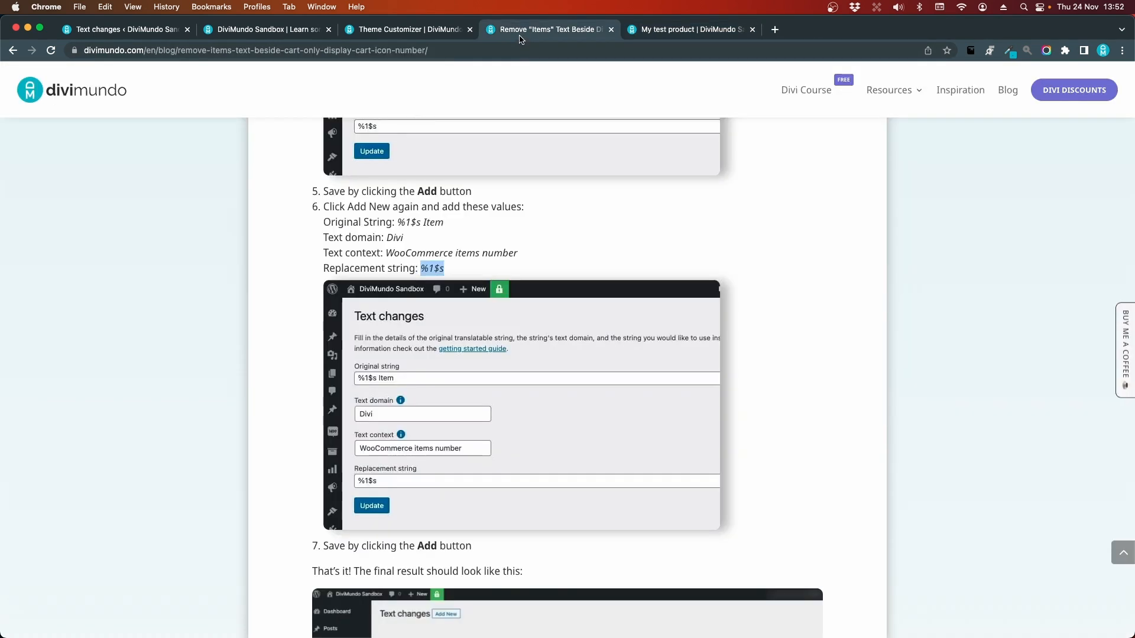
click(405, 29)
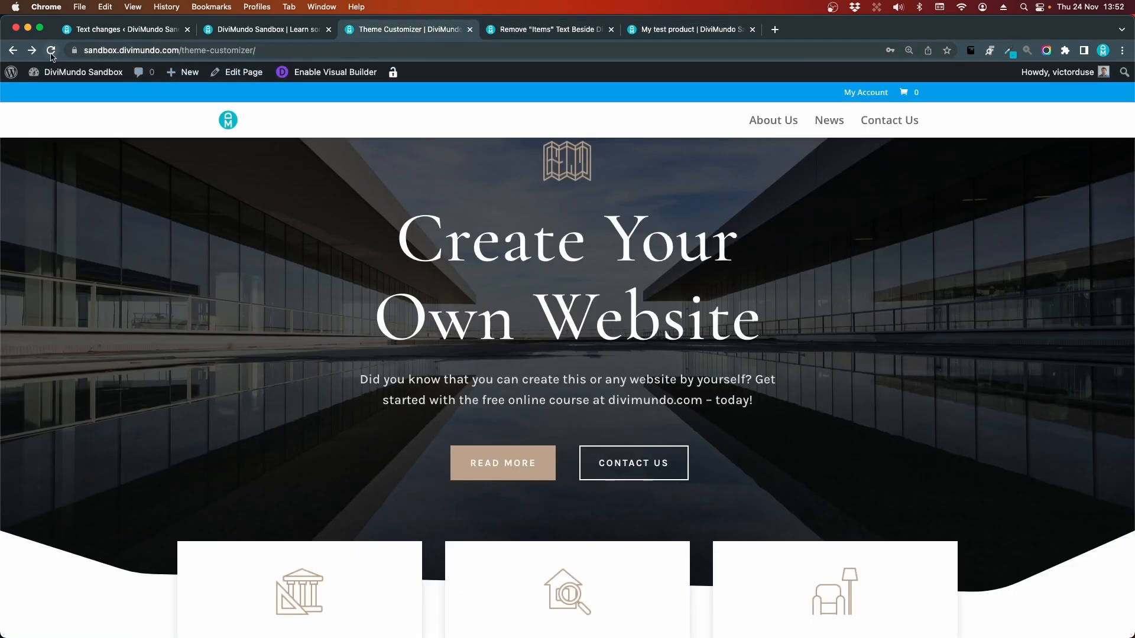
click(51, 49)
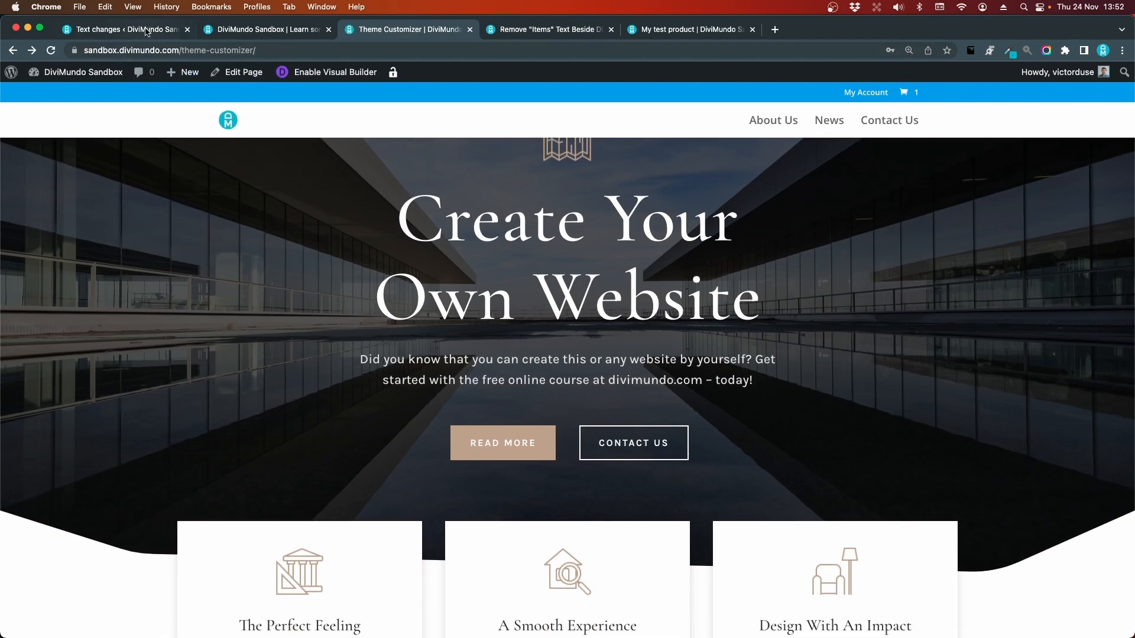
Return to the Text changes tab listing the '%1$s Item' and '%1$s Items' replacements
click(123, 28)
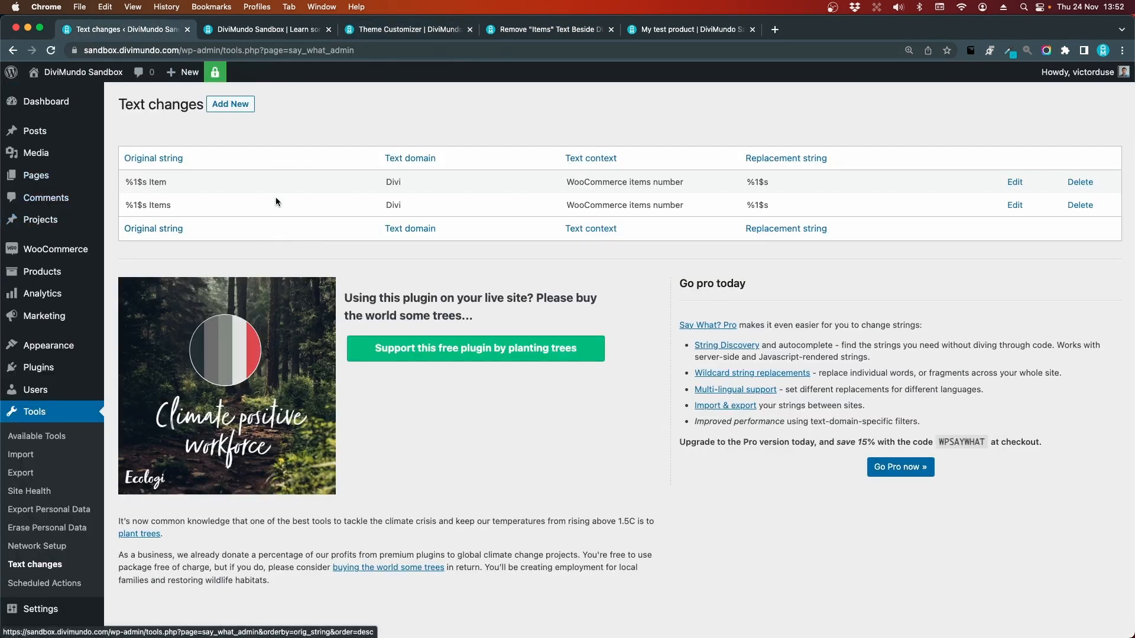
mouse_move(633, 498)
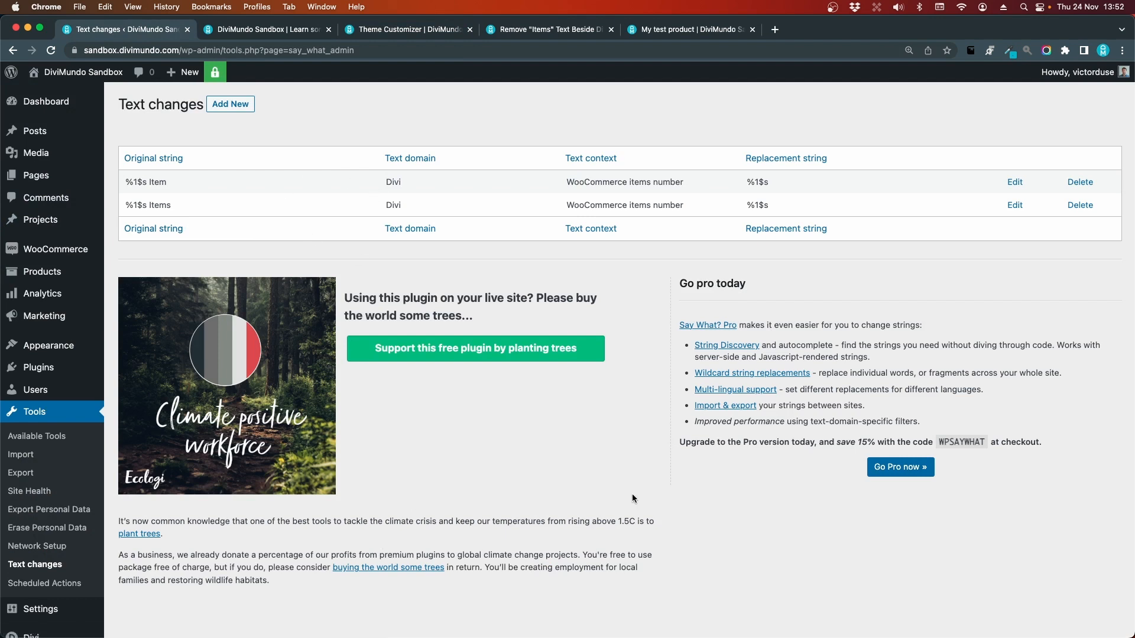
mouse_move(790, 513)
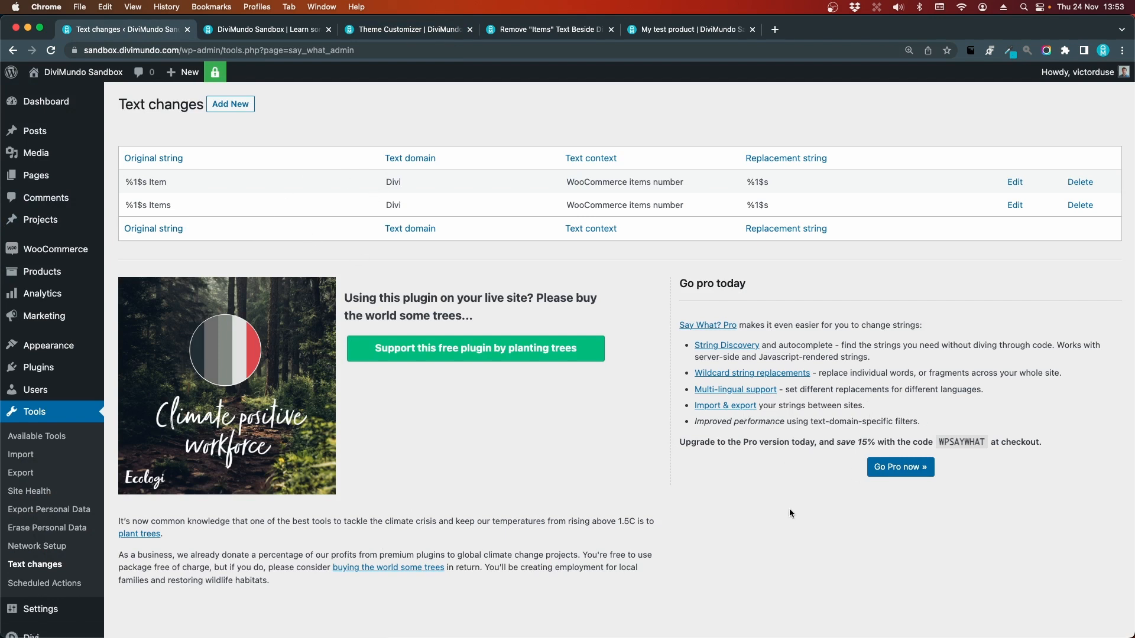
mouse_move(768, 555)
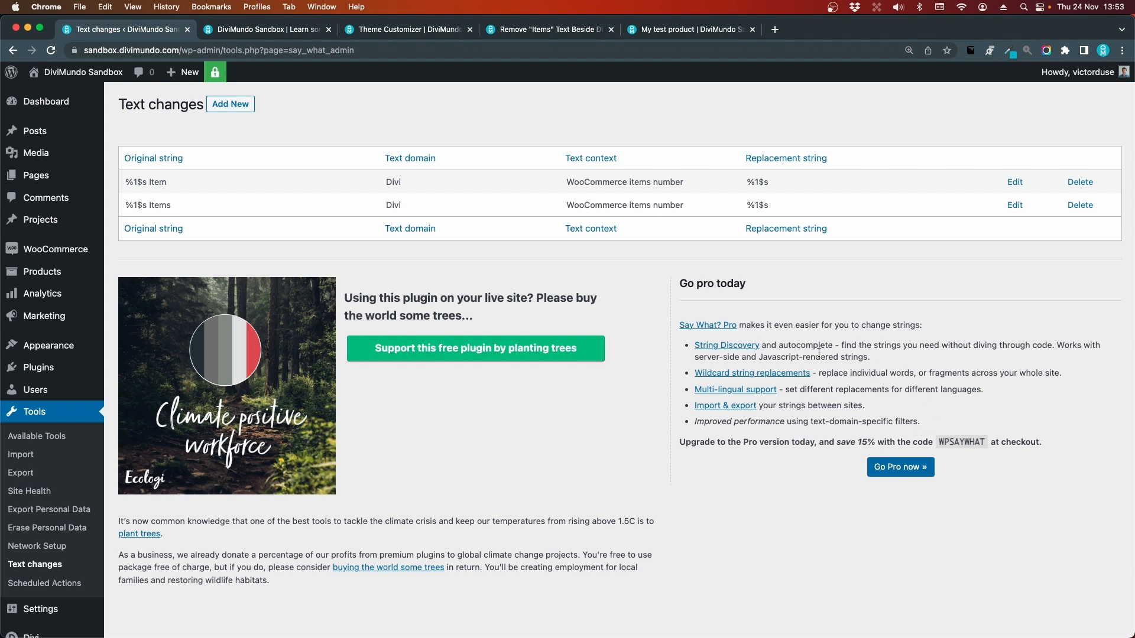
mouse_move(233, 190)
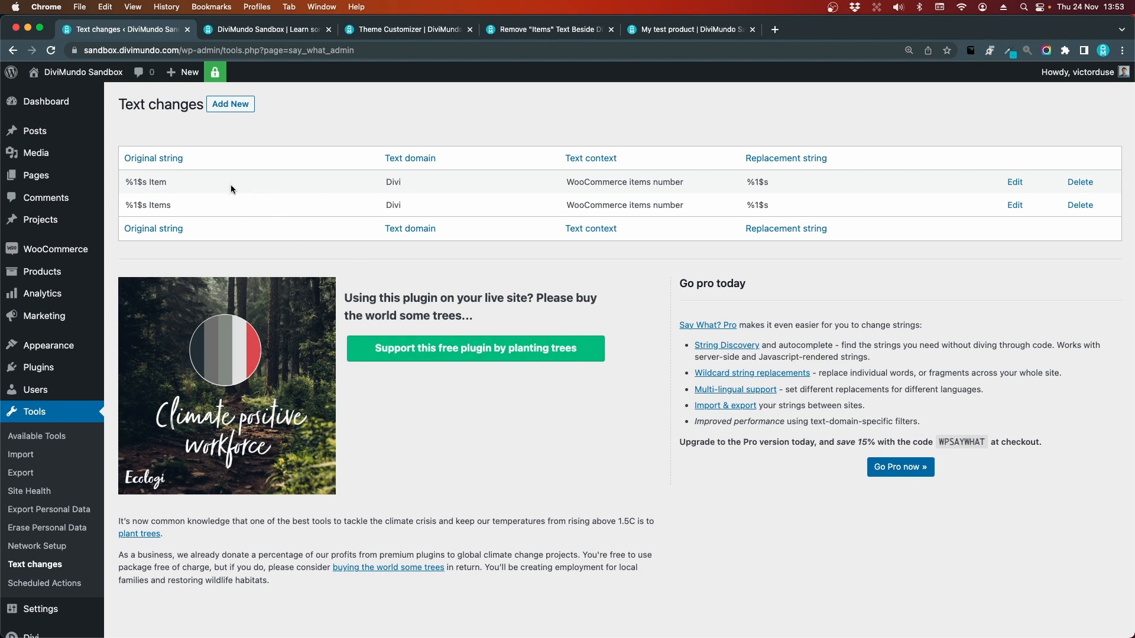